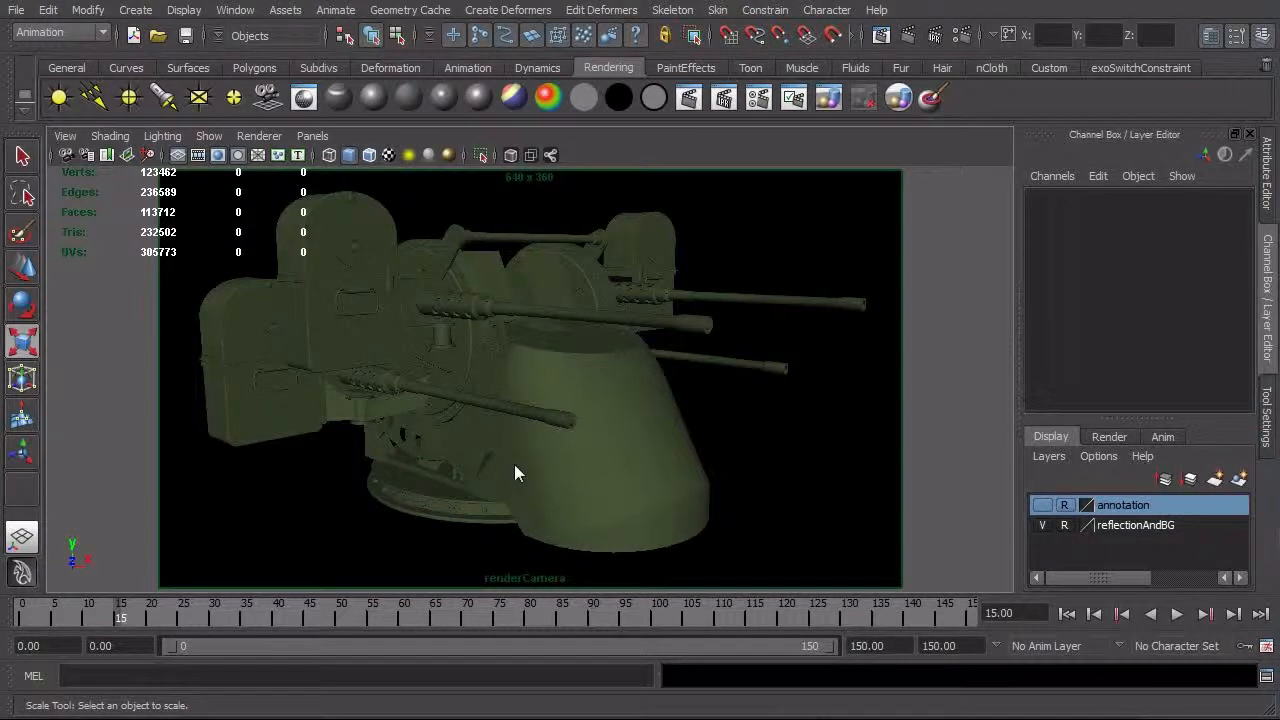
mouse_move(380, 516)
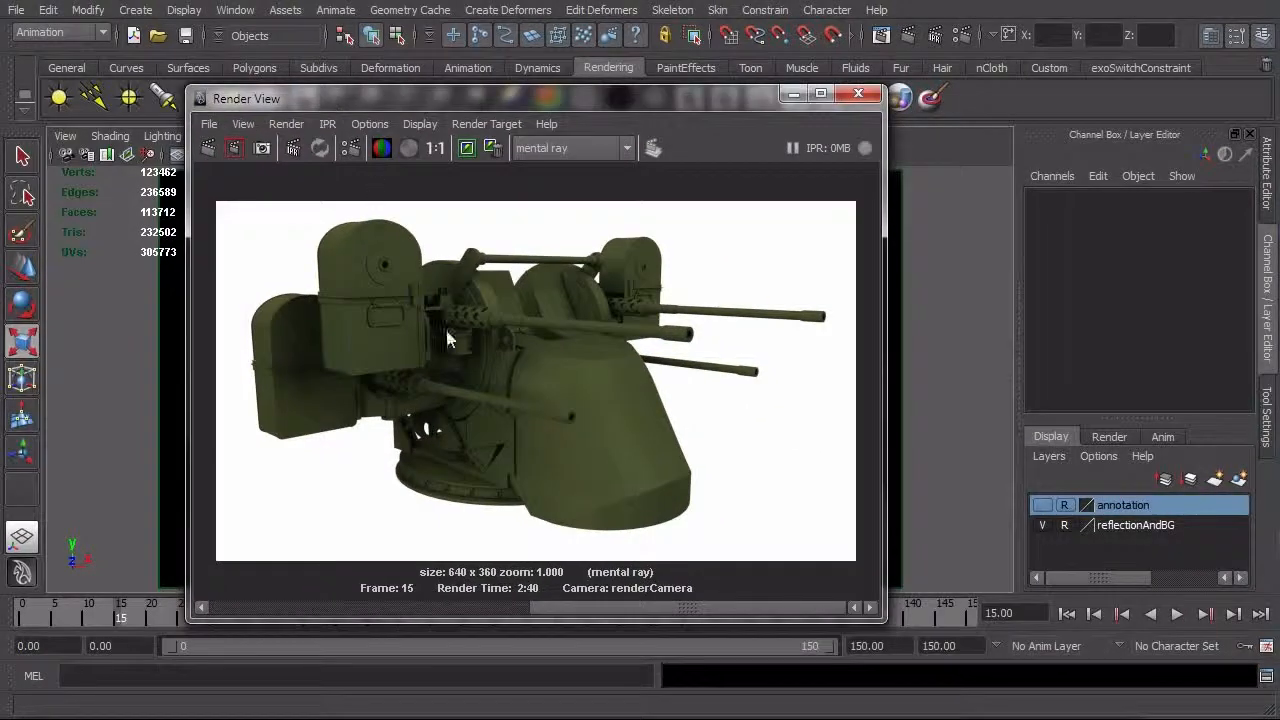
mouse_move(572, 414)
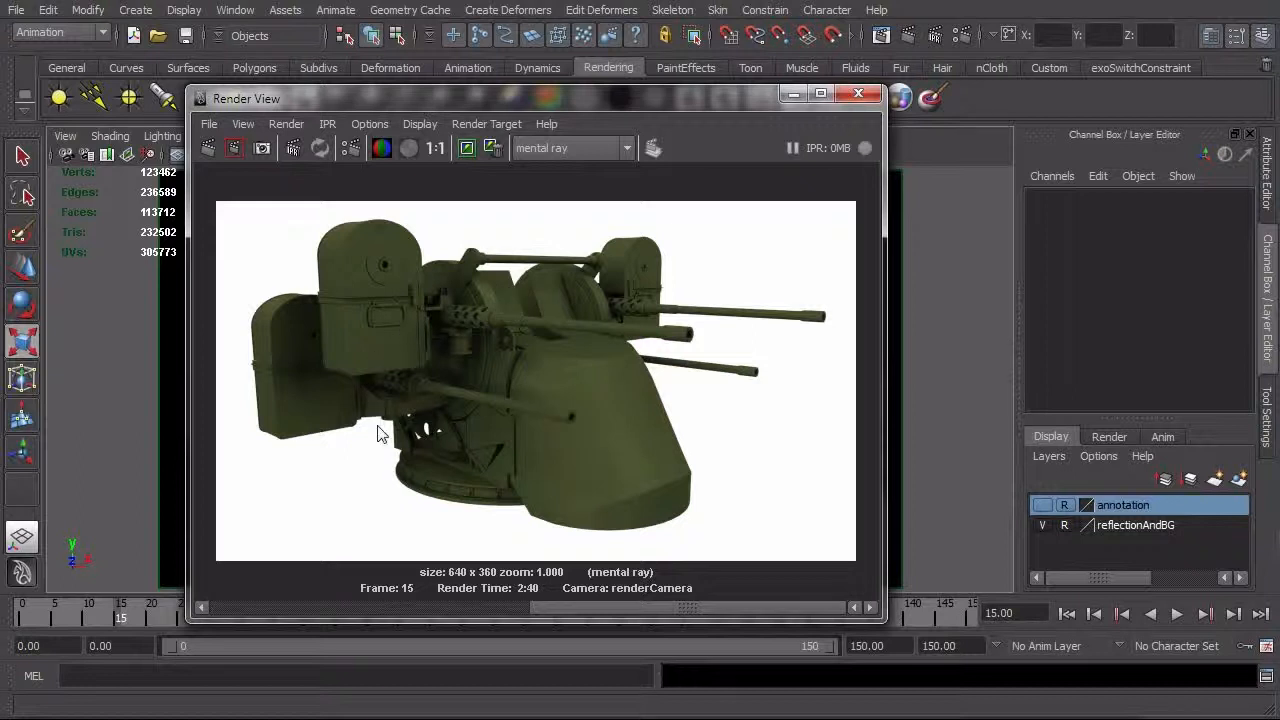
mouse_move(476, 512)
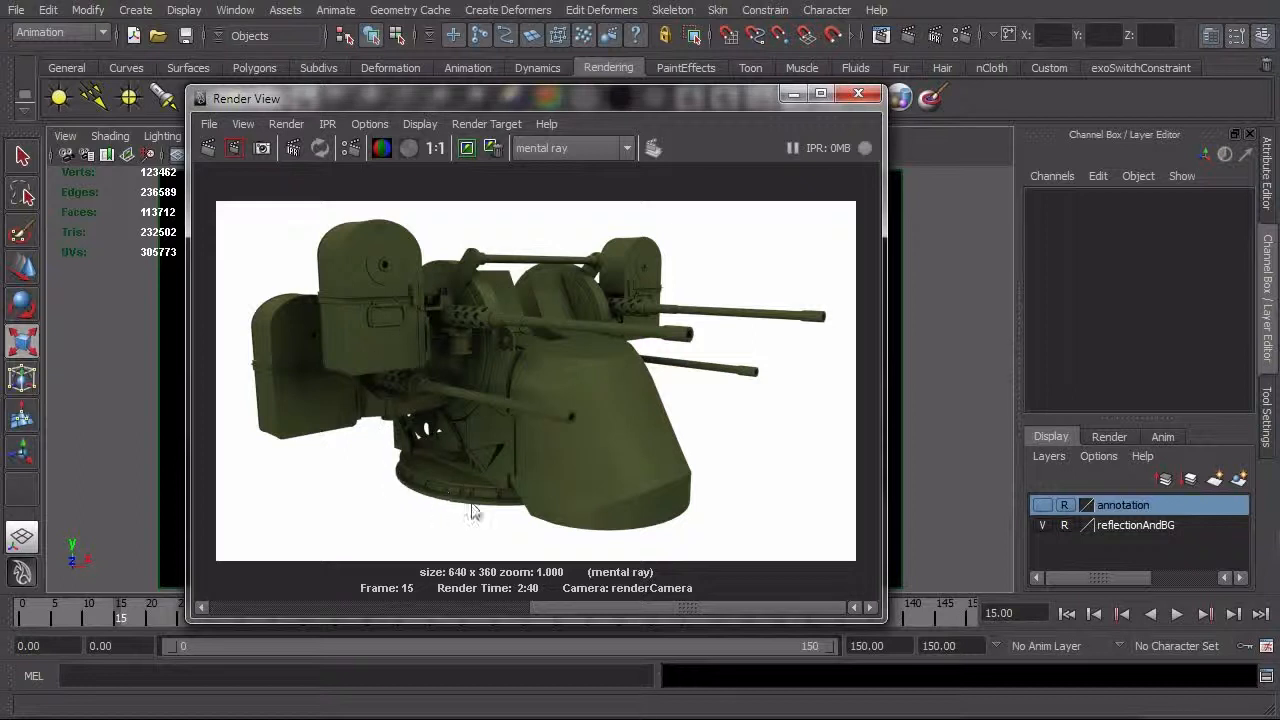
mouse_move(532, 536)
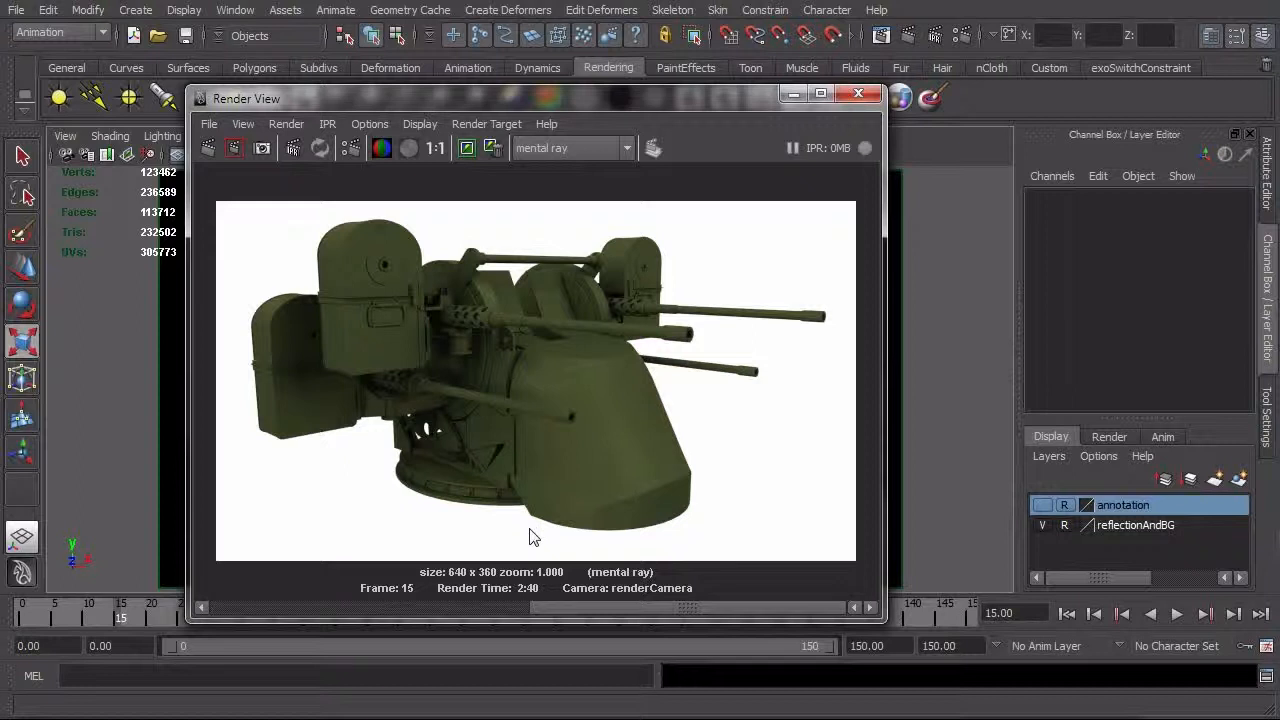
mouse_move(384, 490)
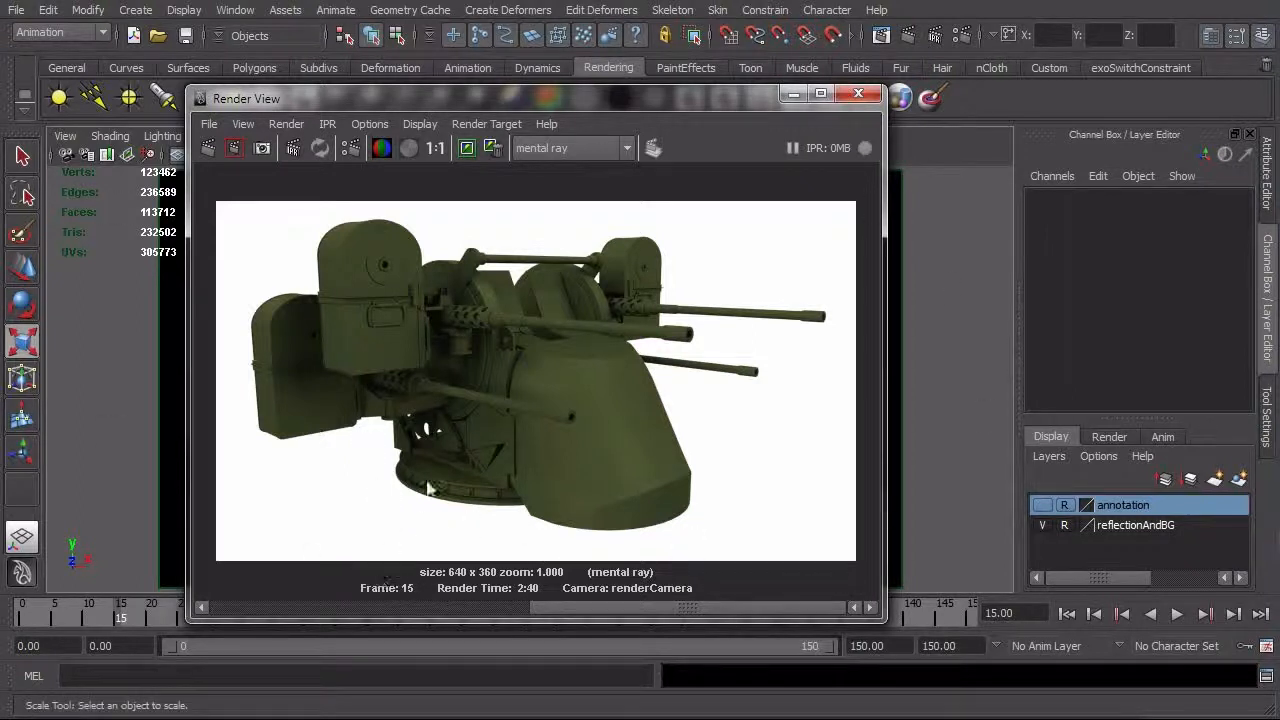
mouse_move(844, 412)
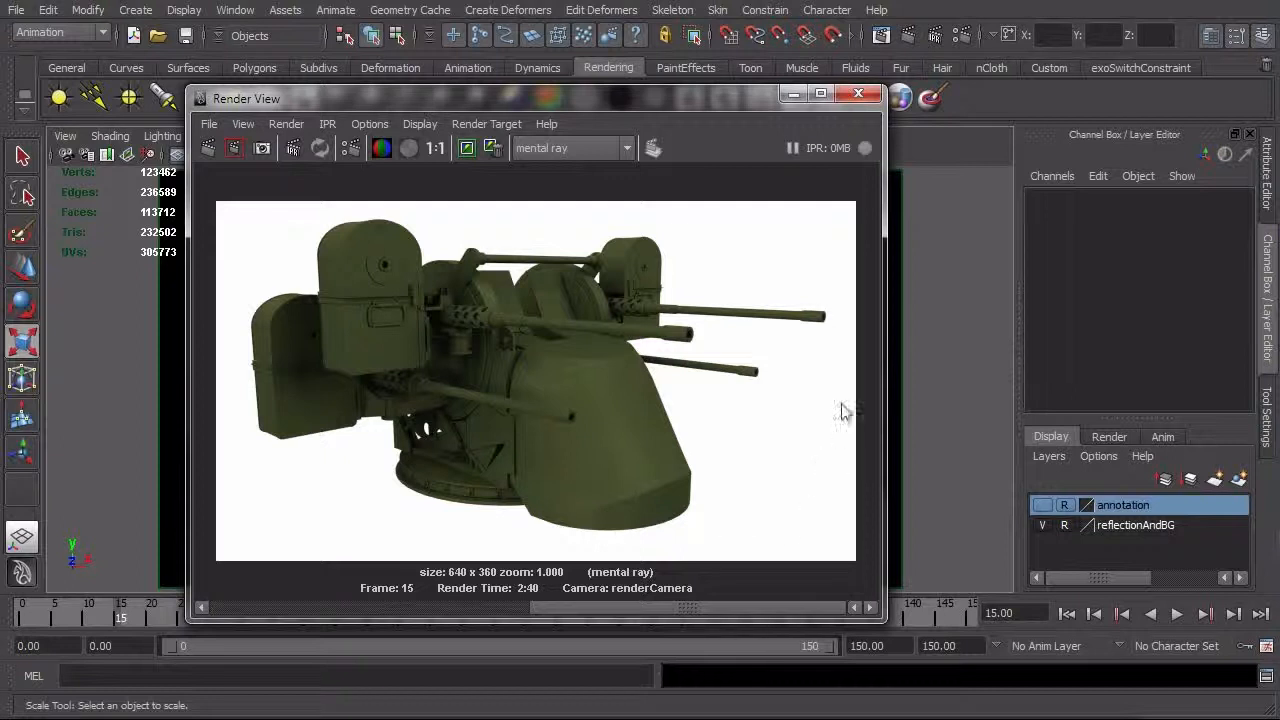
mouse_move(690, 544)
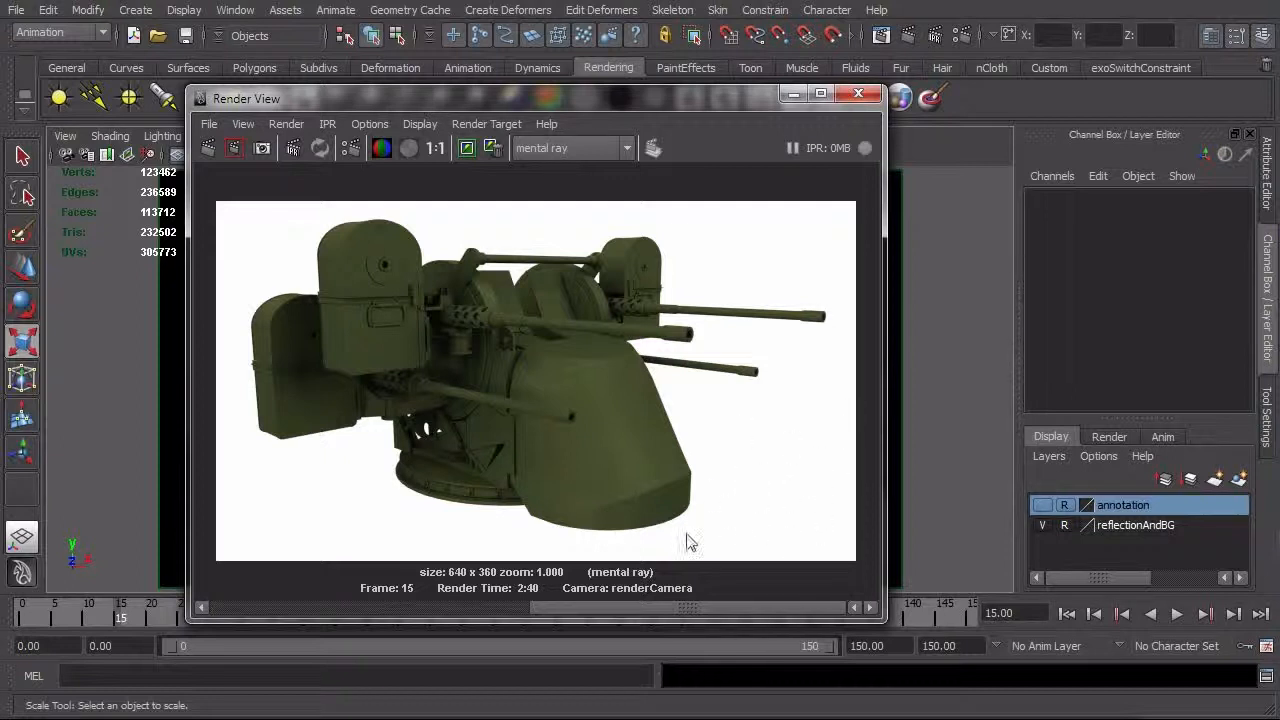
mouse_move(390, 482)
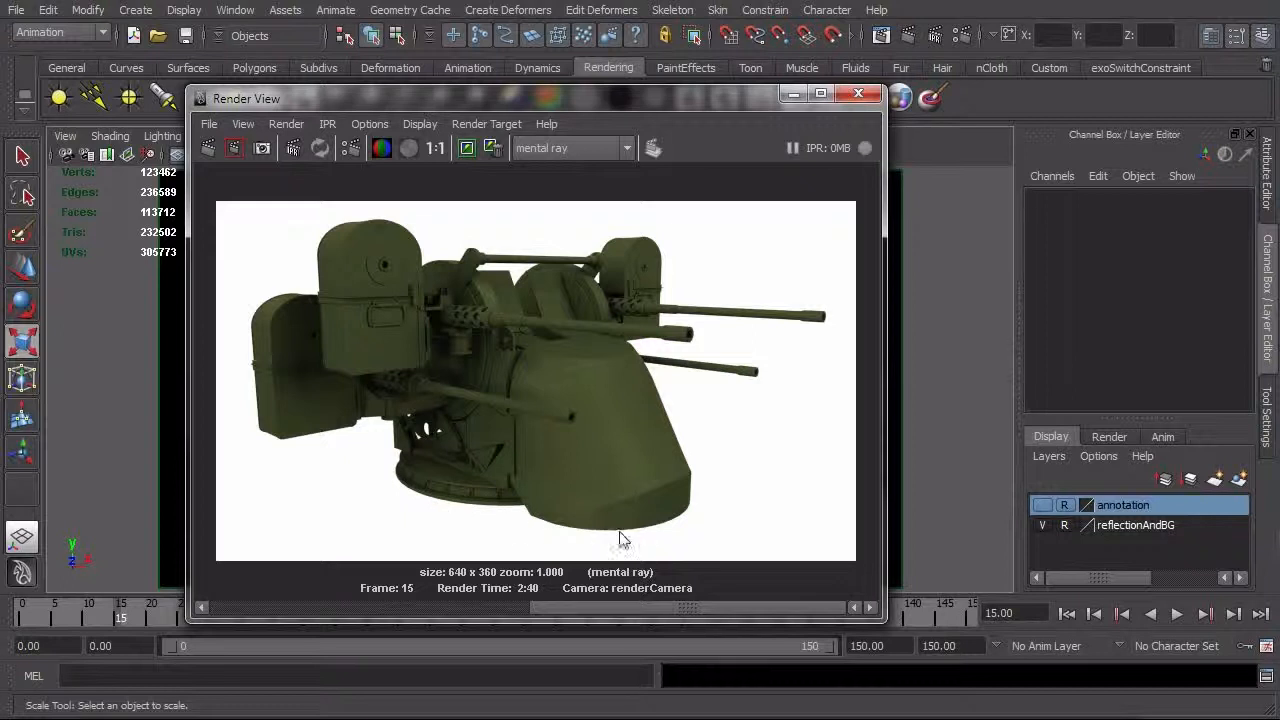
mouse_move(408, 492)
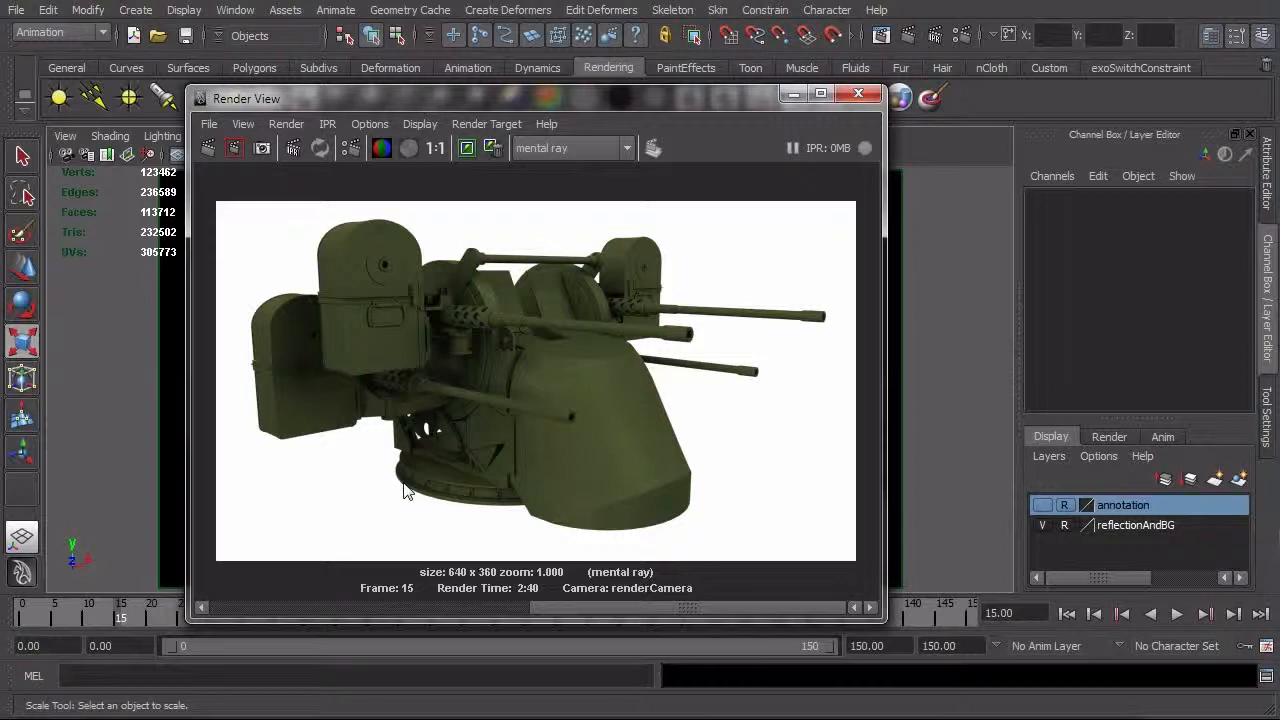
mouse_move(778, 192)
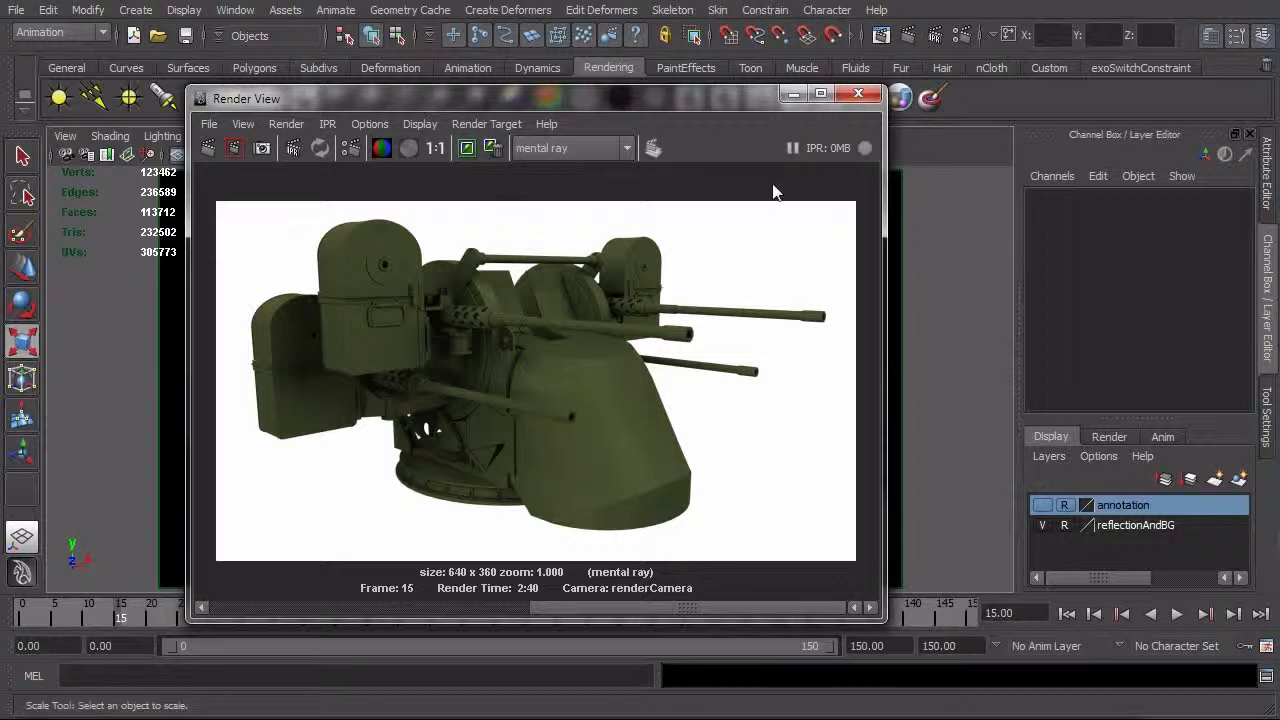
Close the render preview and add a polygon plane to the scene
click(856, 94)
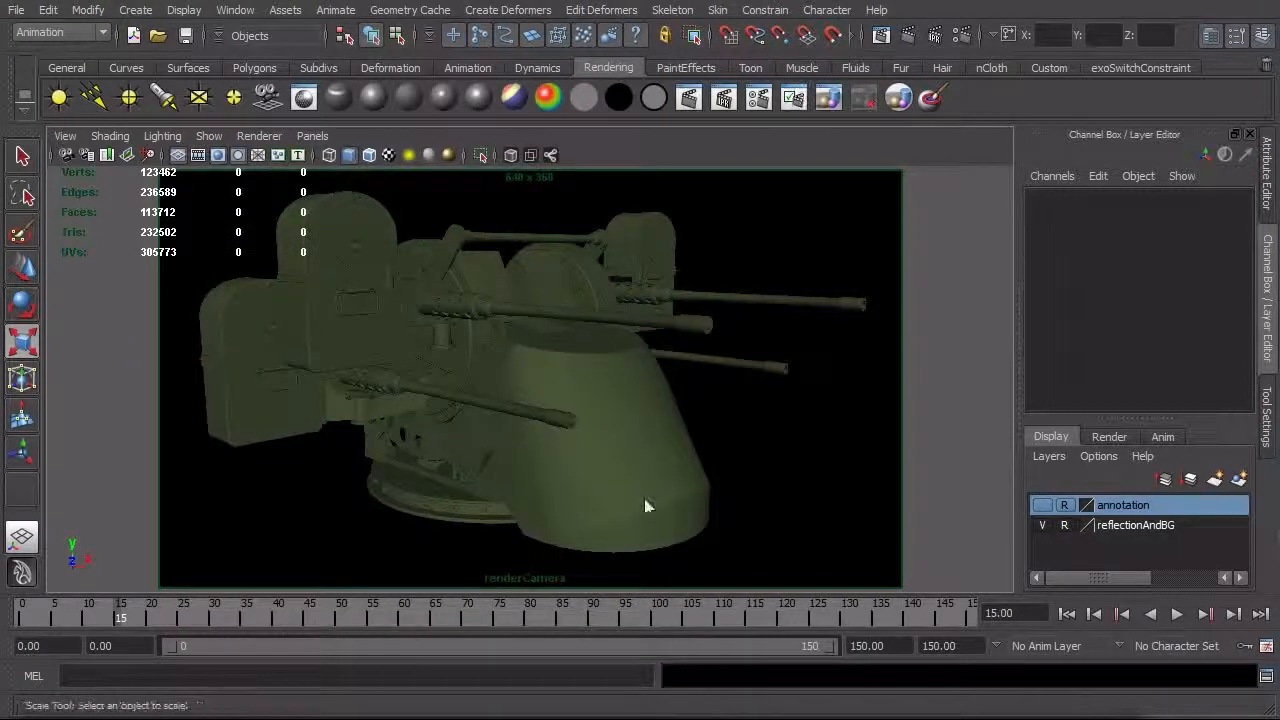
click(136, 10)
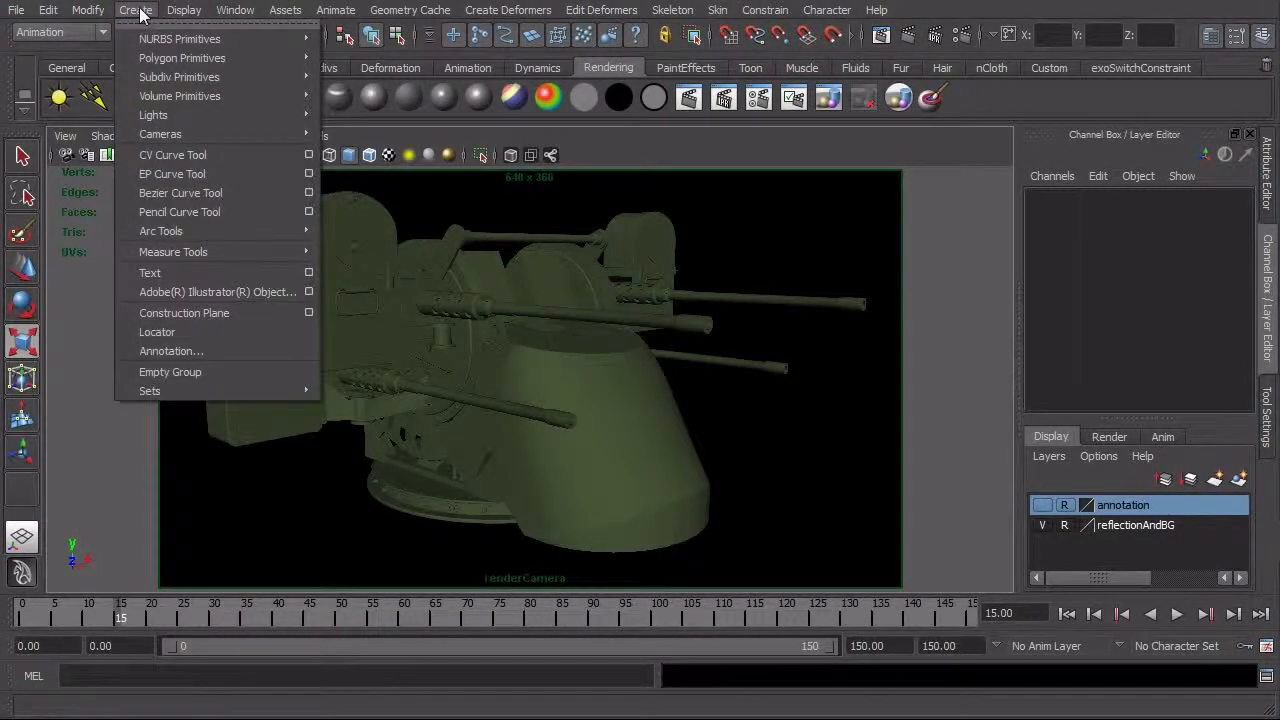
mouse_move(182, 56)
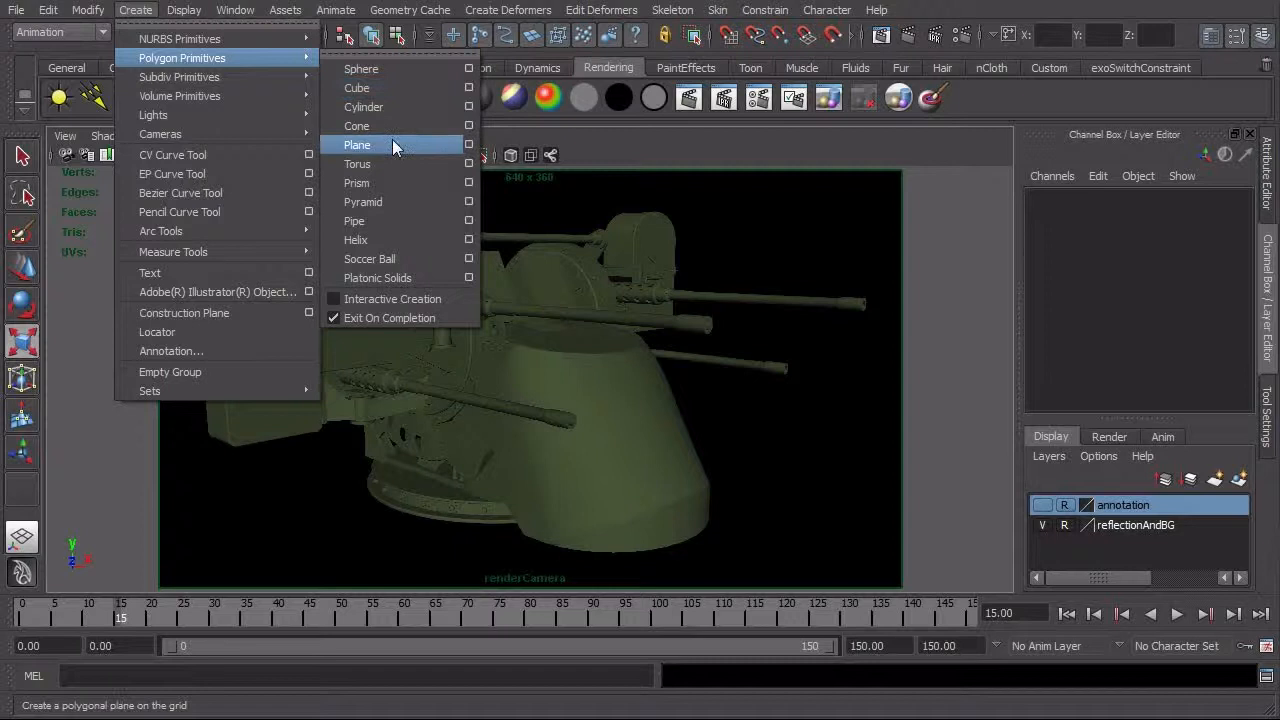
click(356, 144)
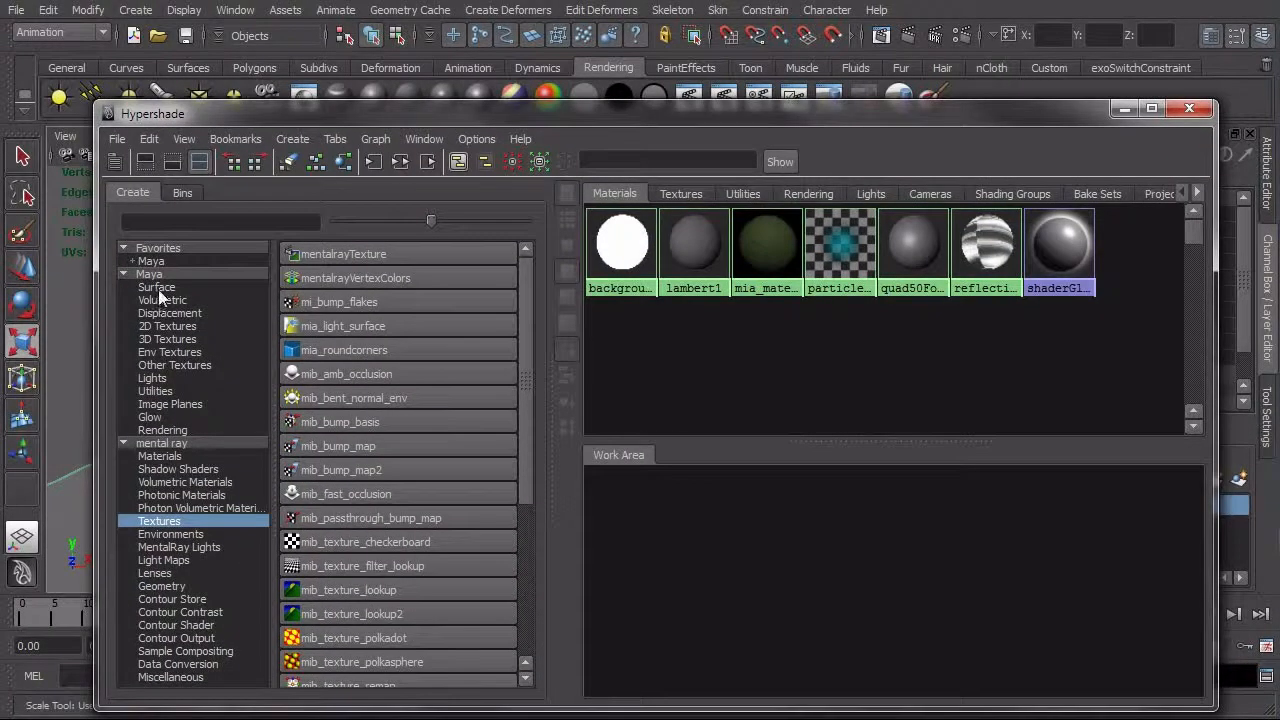
Create a new Surface Shader (surfaceShader5) for the ground plane under the turret
click(156, 288)
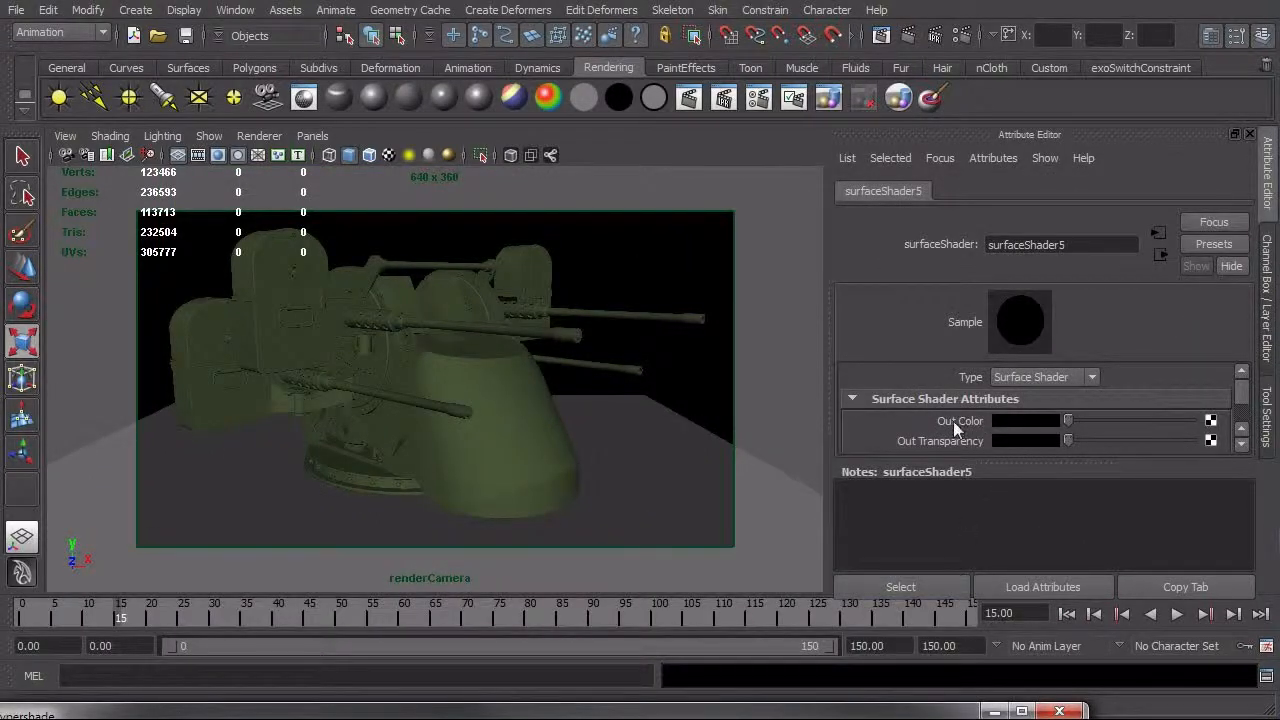
mouse_move(1000, 428)
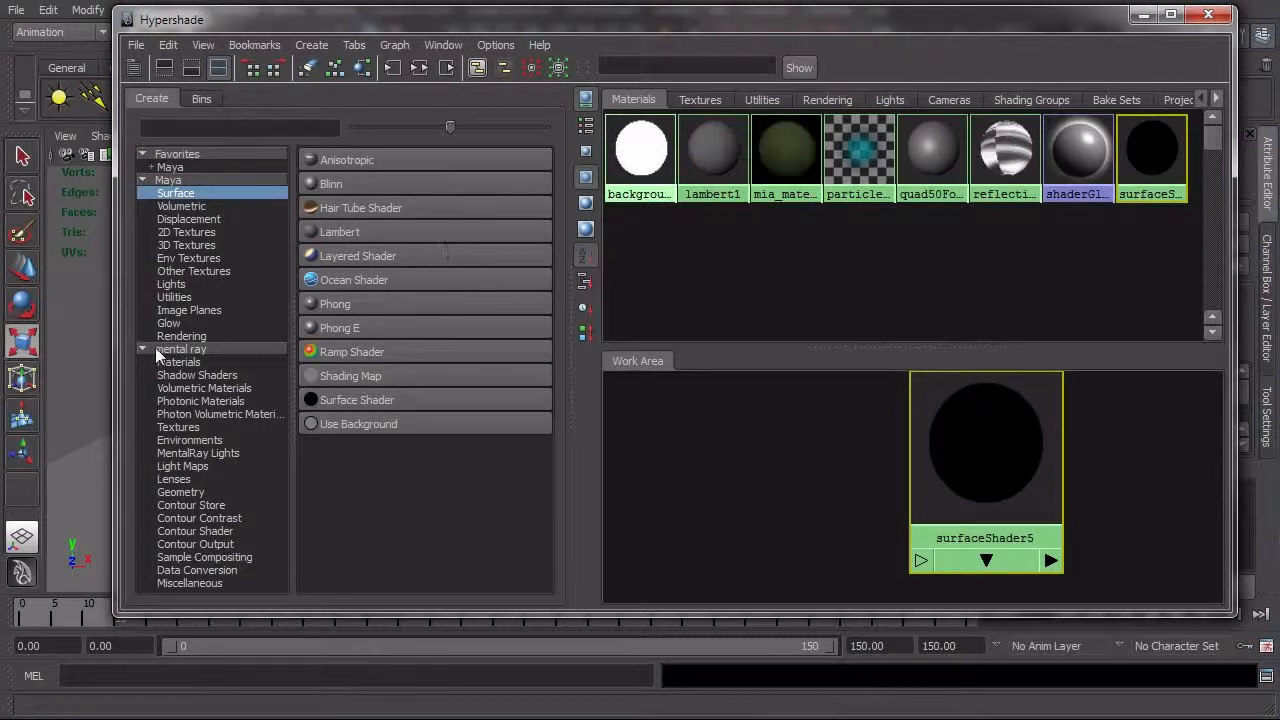
Connect a mib_amb_occlusion node to surfaceShader5's out colour and tuck Hypershade away
click(178, 428)
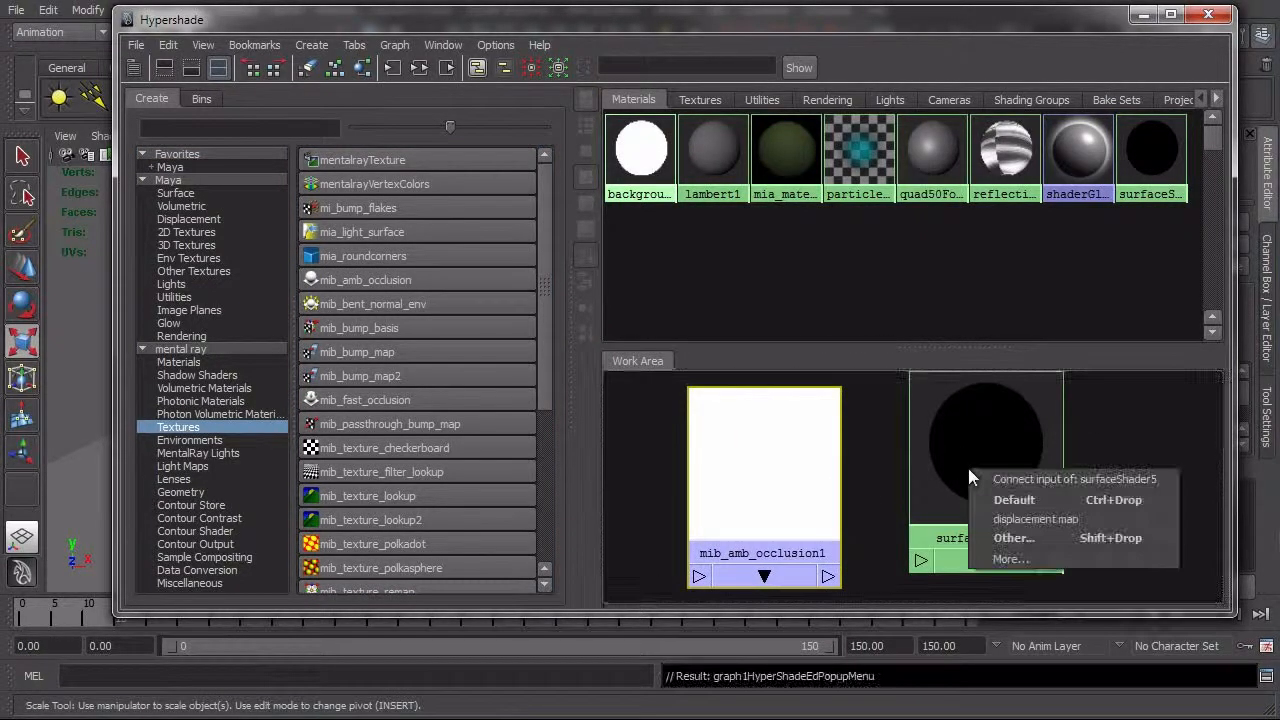
click(1014, 500)
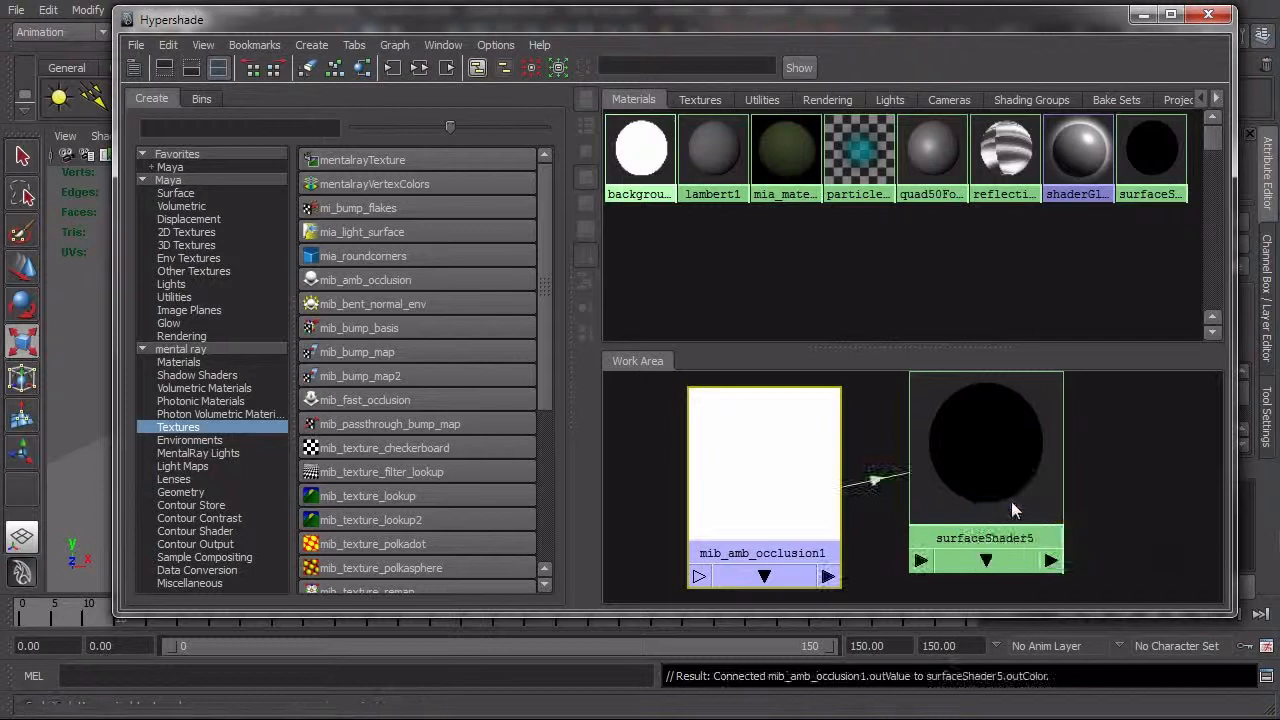
mouse_move(876, 486)
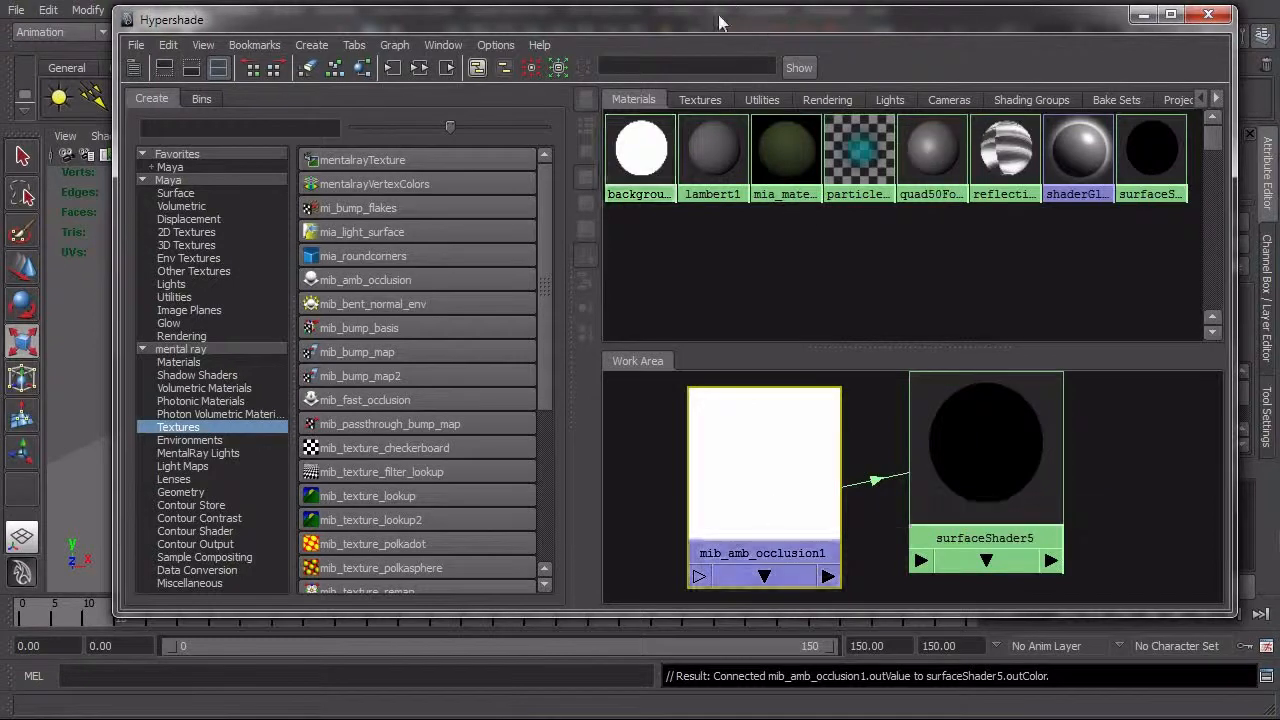
click(1170, 14)
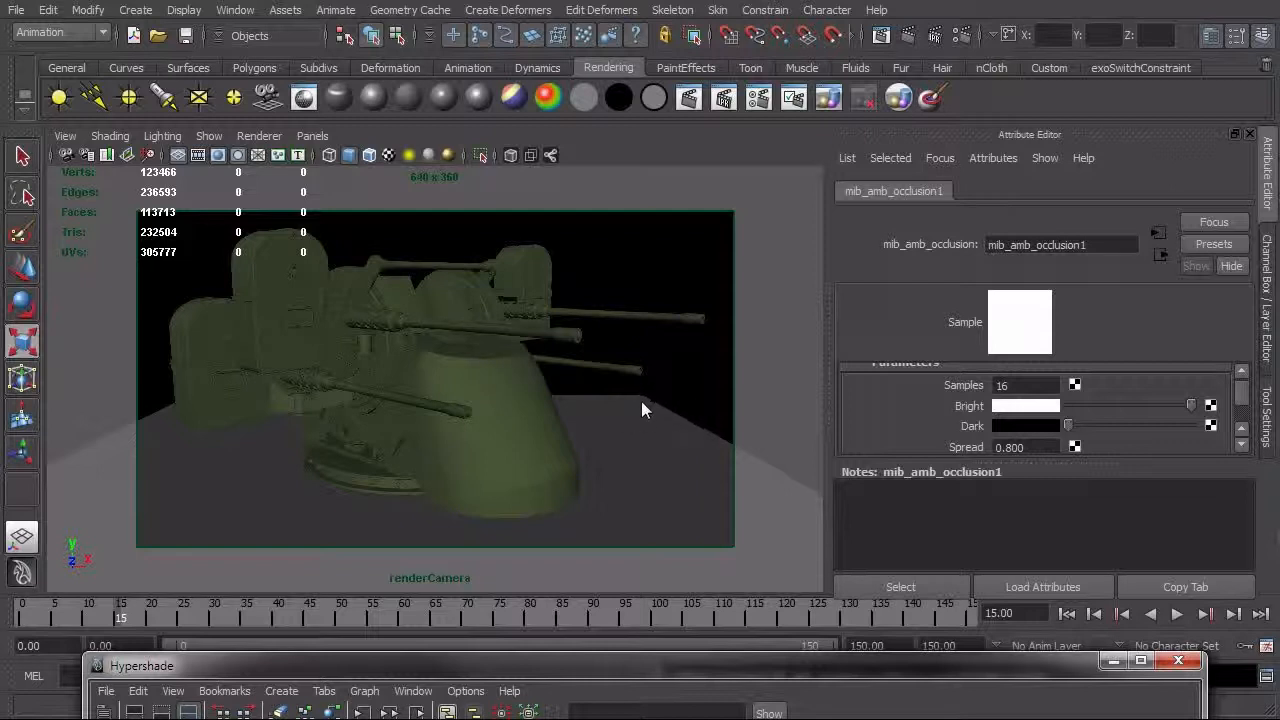
mouse_move(584, 498)
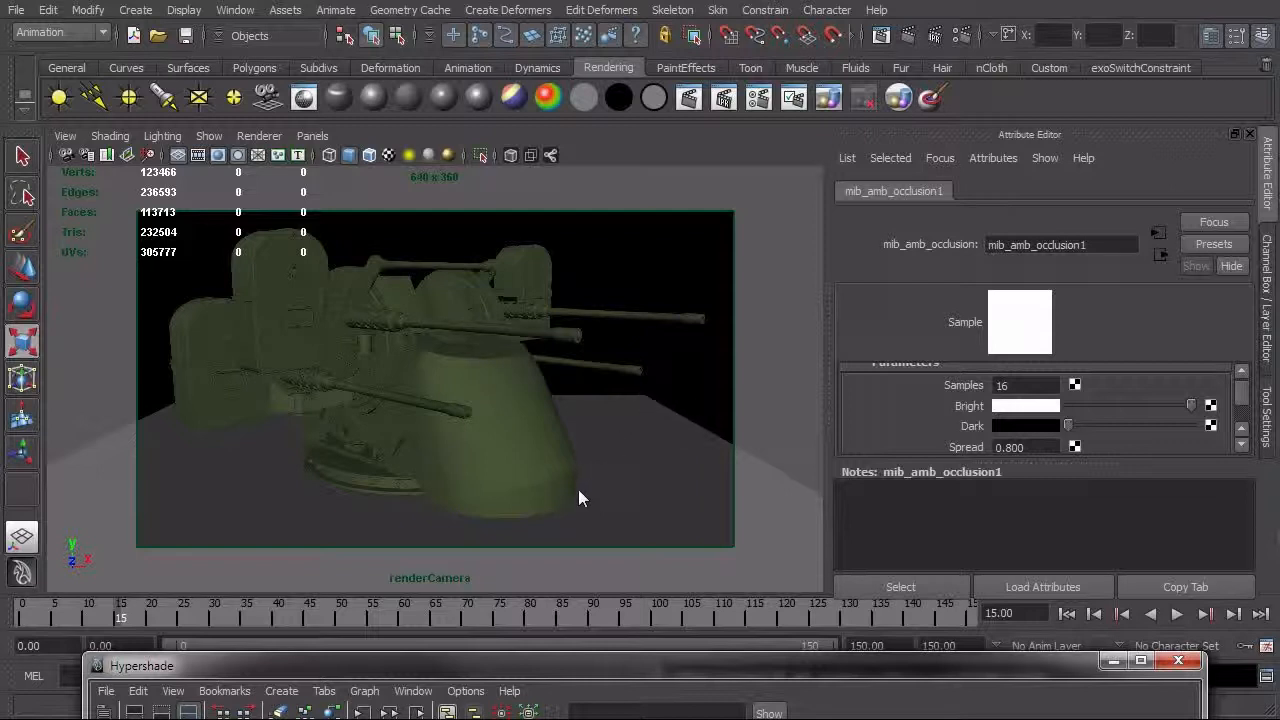
mouse_move(592, 502)
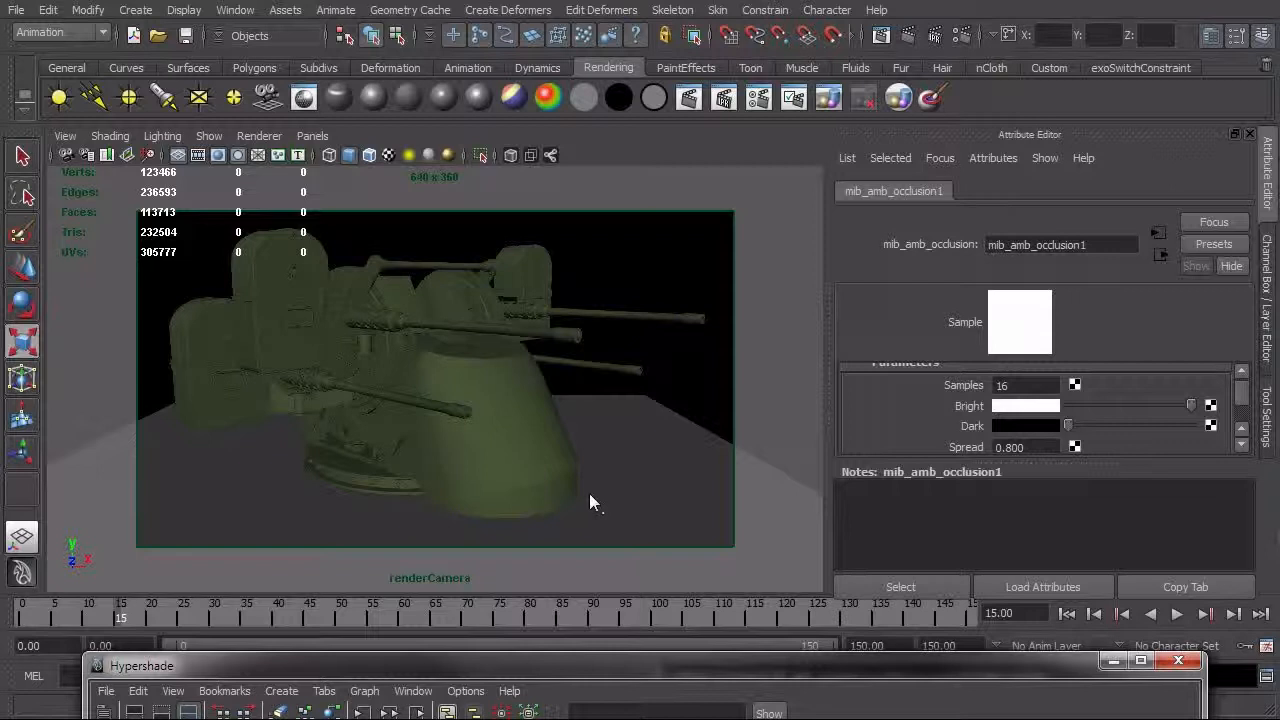
mouse_move(584, 504)
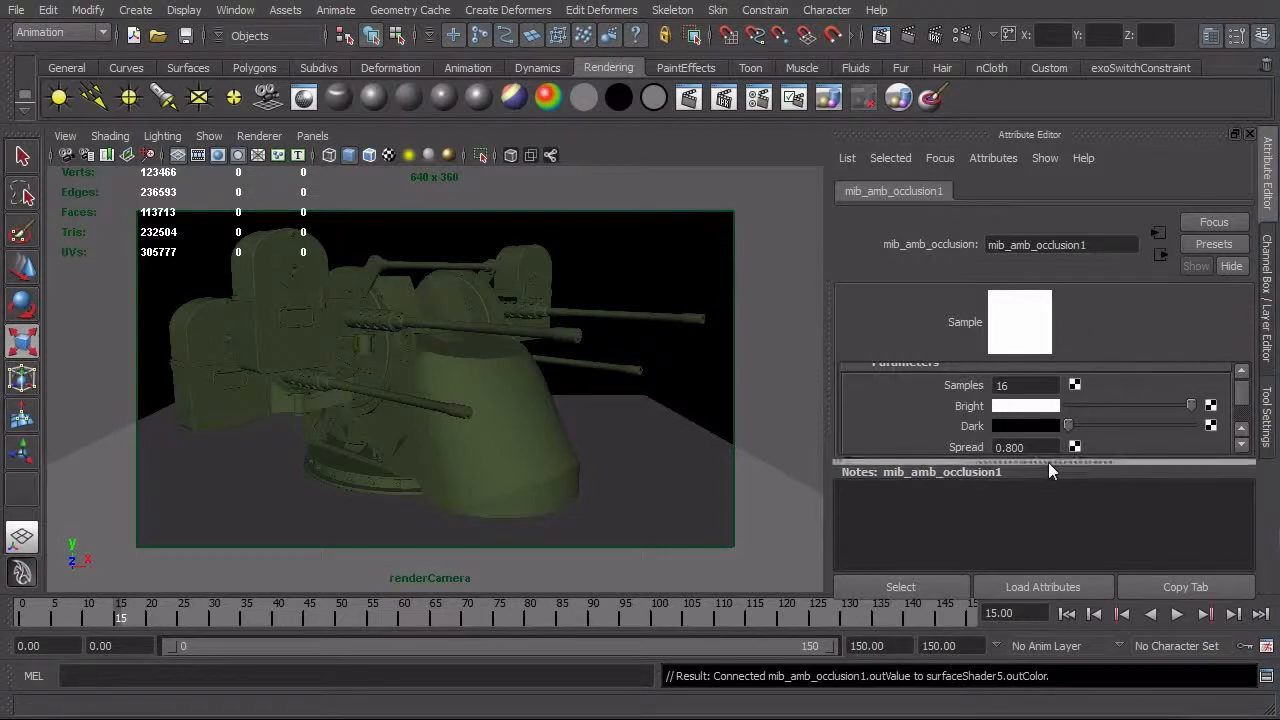
Scroll to mib_amb_occlusion1's parameters: Samples 16, Spread 0.800, Max Distance 0.000
scroll(down, 3)
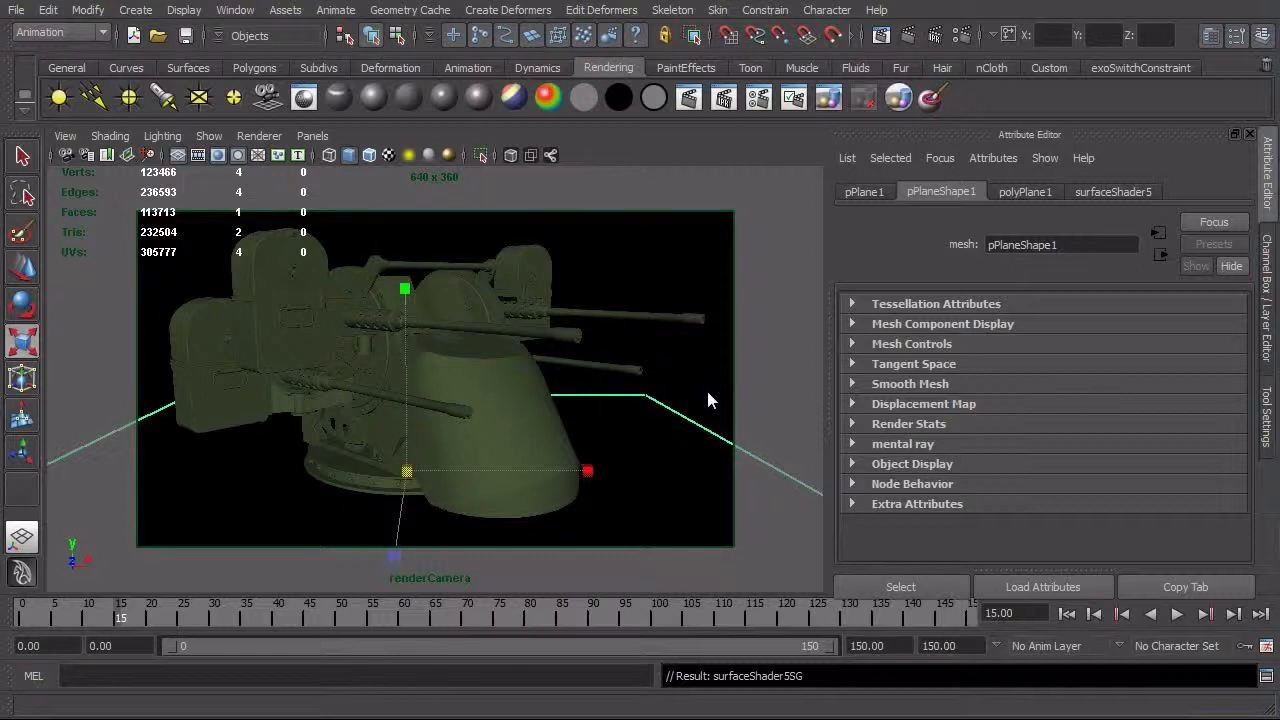
mouse_move(700, 384)
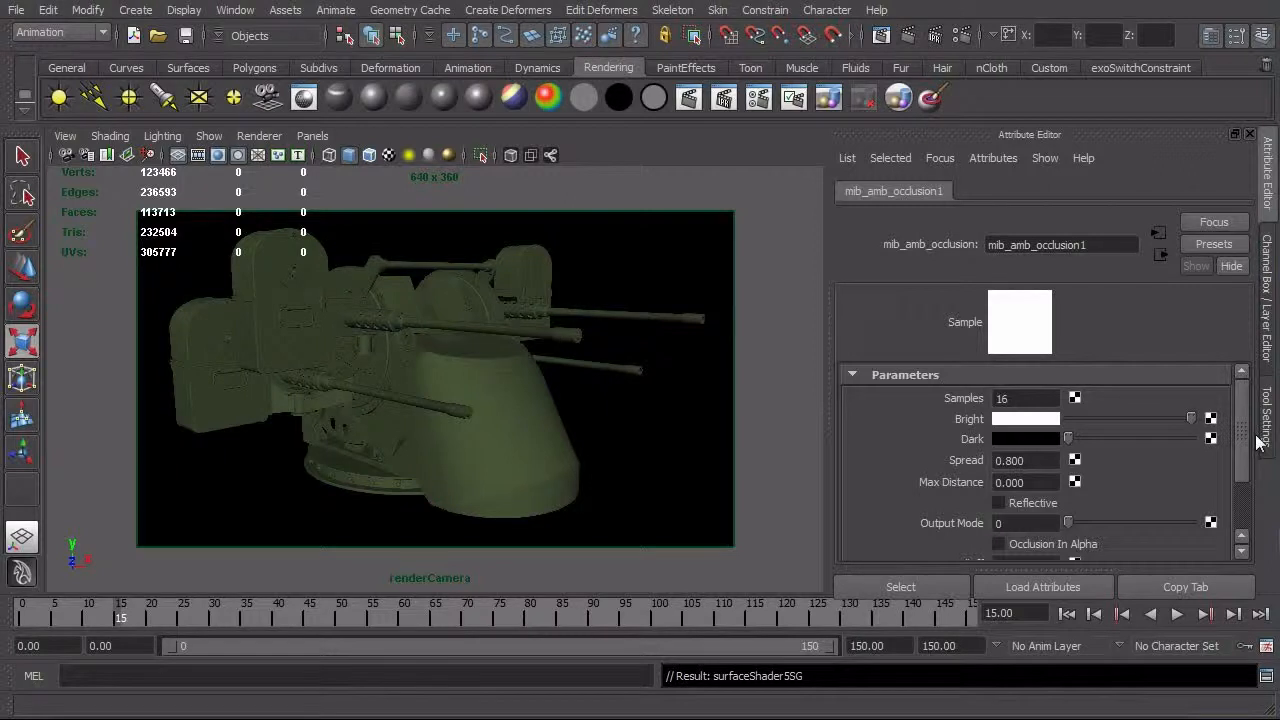
mouse_move(790, 206)
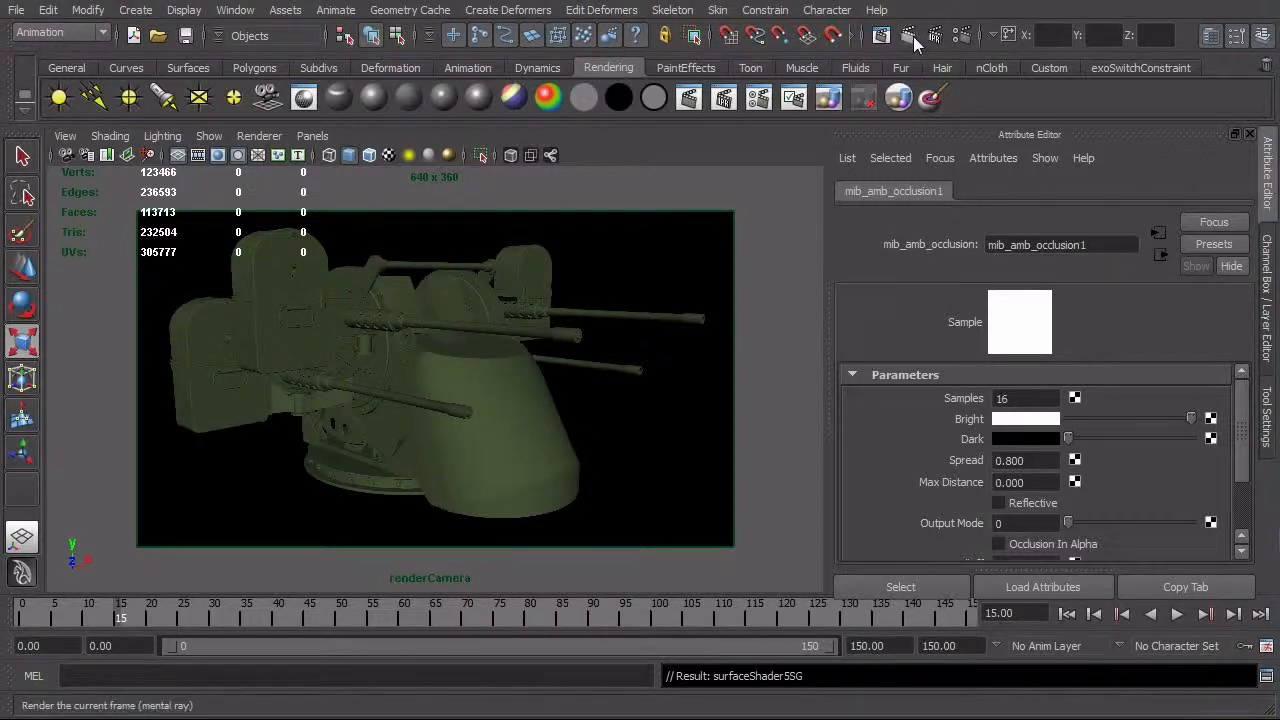
Render the current frame with mental ray, showing the turret over a black ground
click(908, 36)
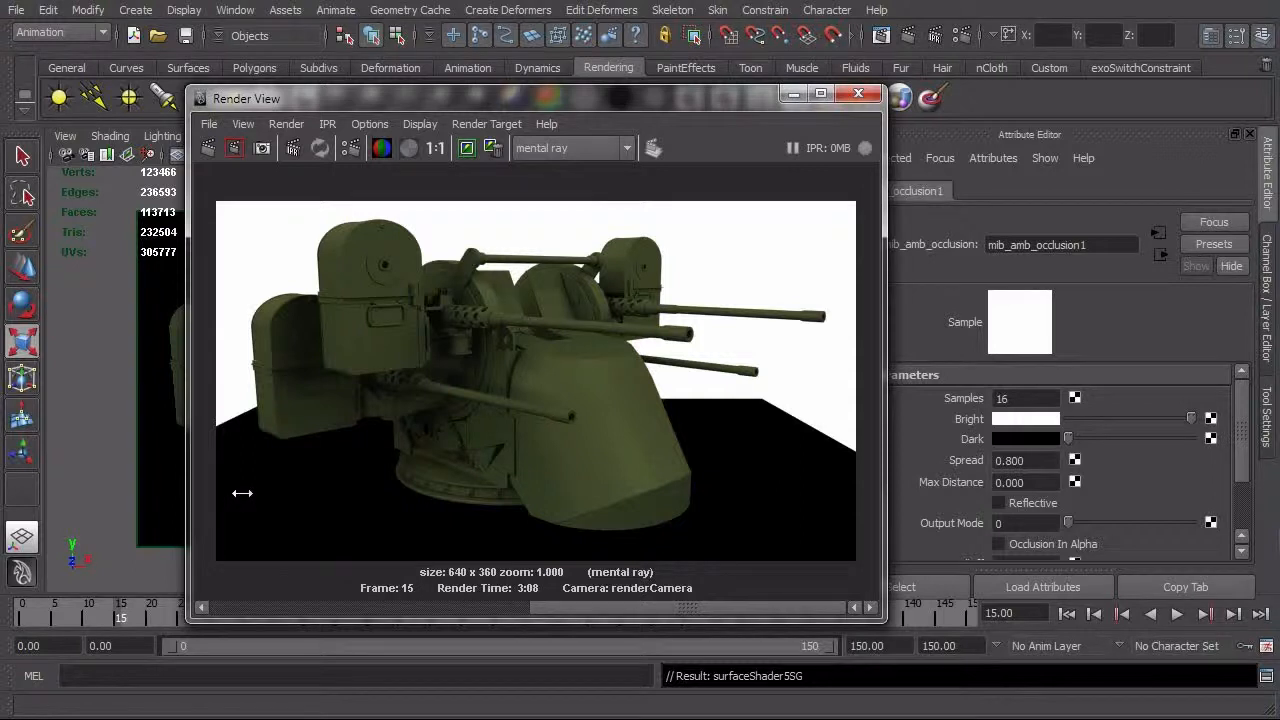
mouse_move(762, 422)
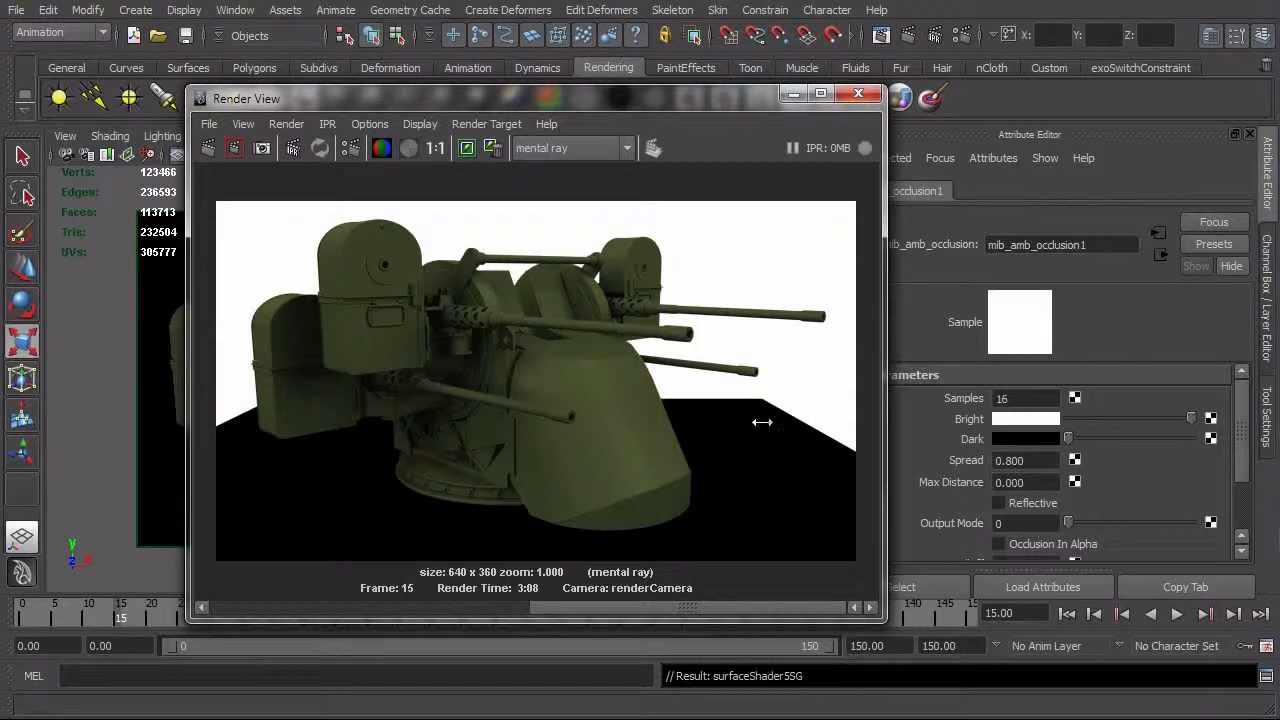
mouse_move(750, 466)
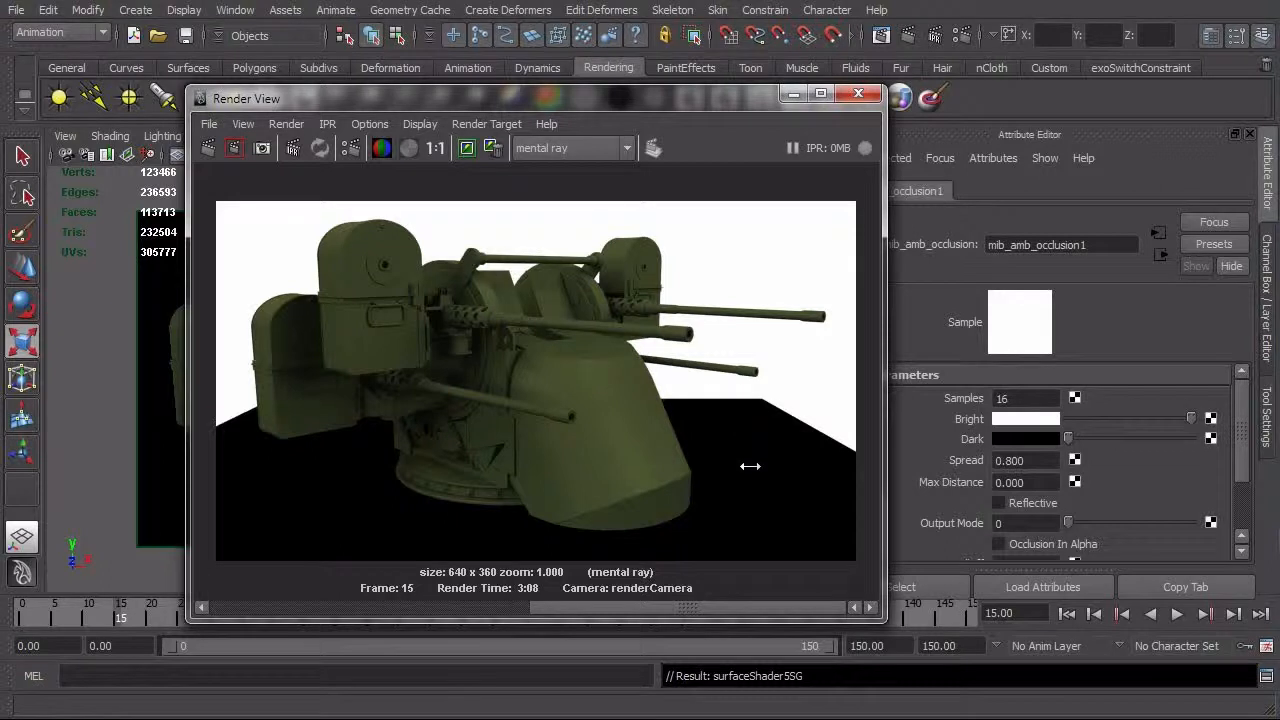
mouse_move(1040, 480)
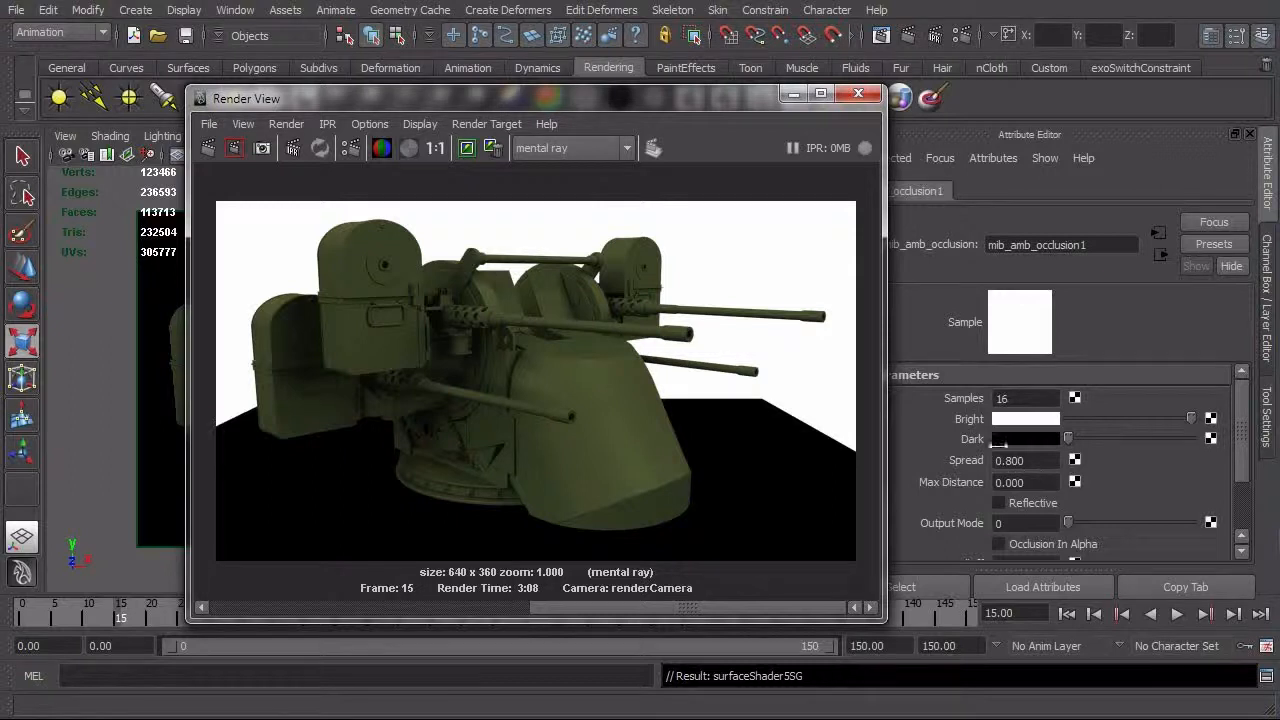
mouse_move(896, 300)
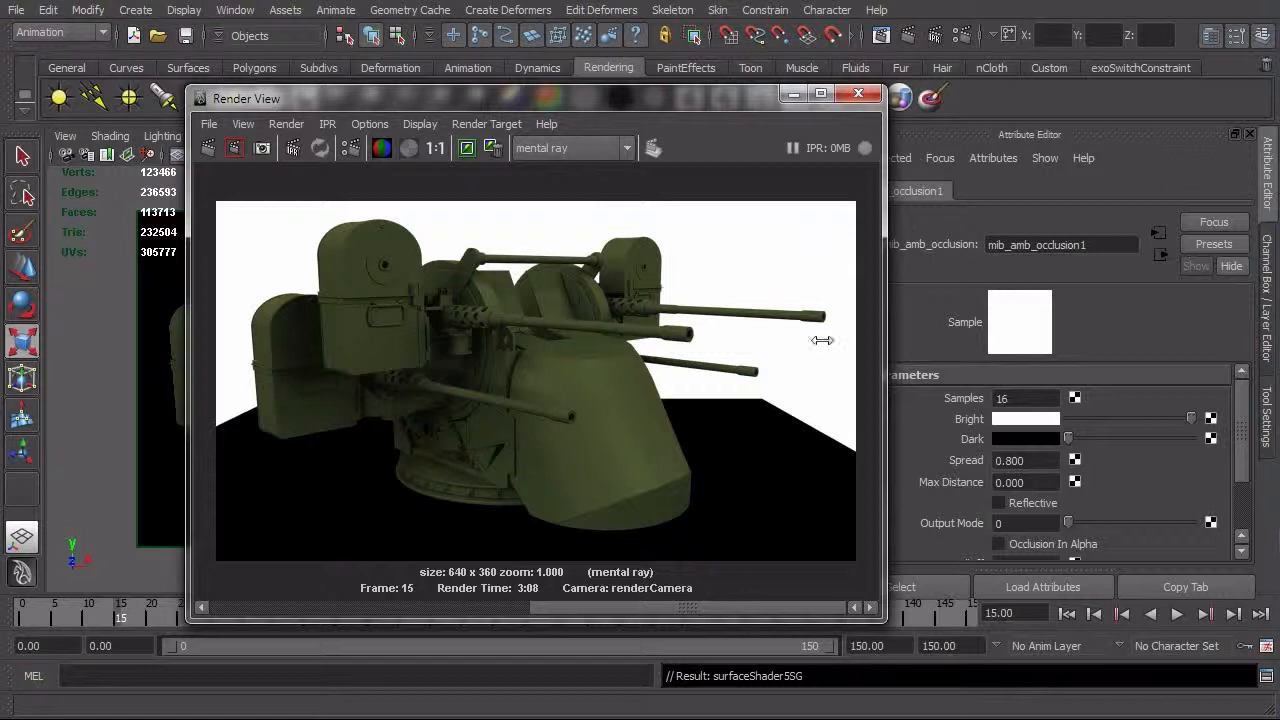
mouse_move(704, 452)
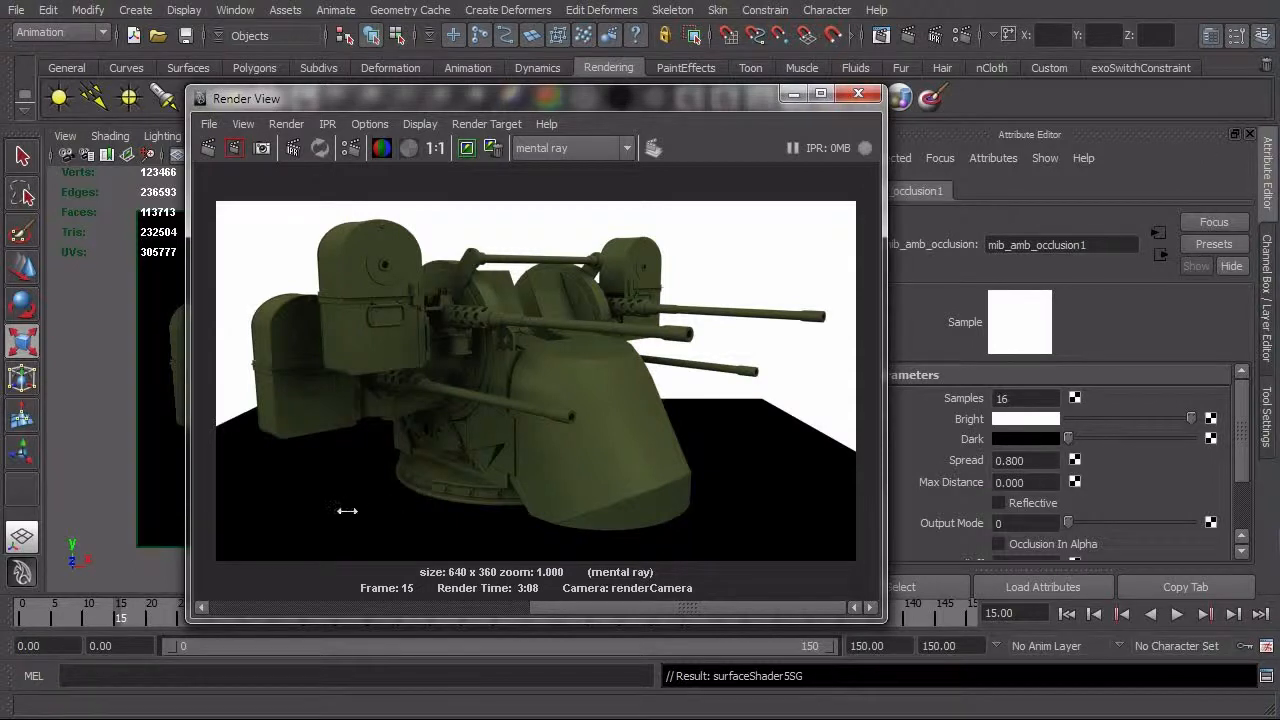
mouse_move(302, 408)
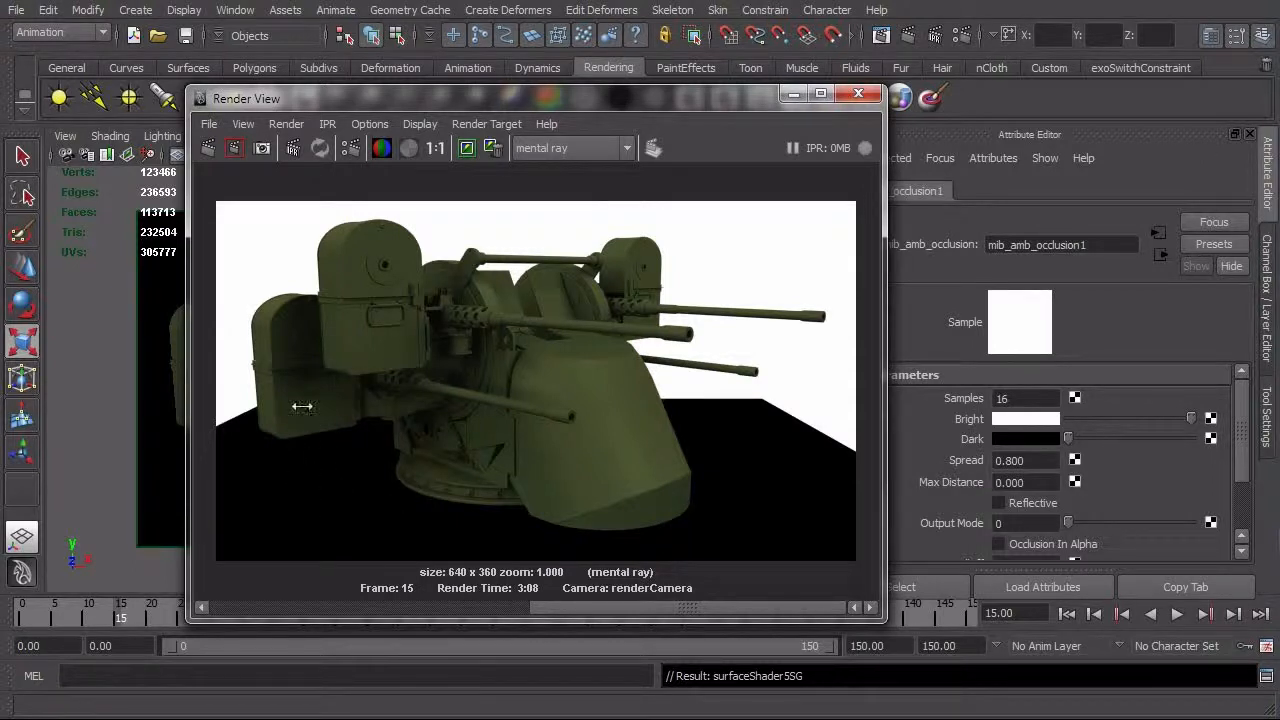
mouse_move(292, 452)
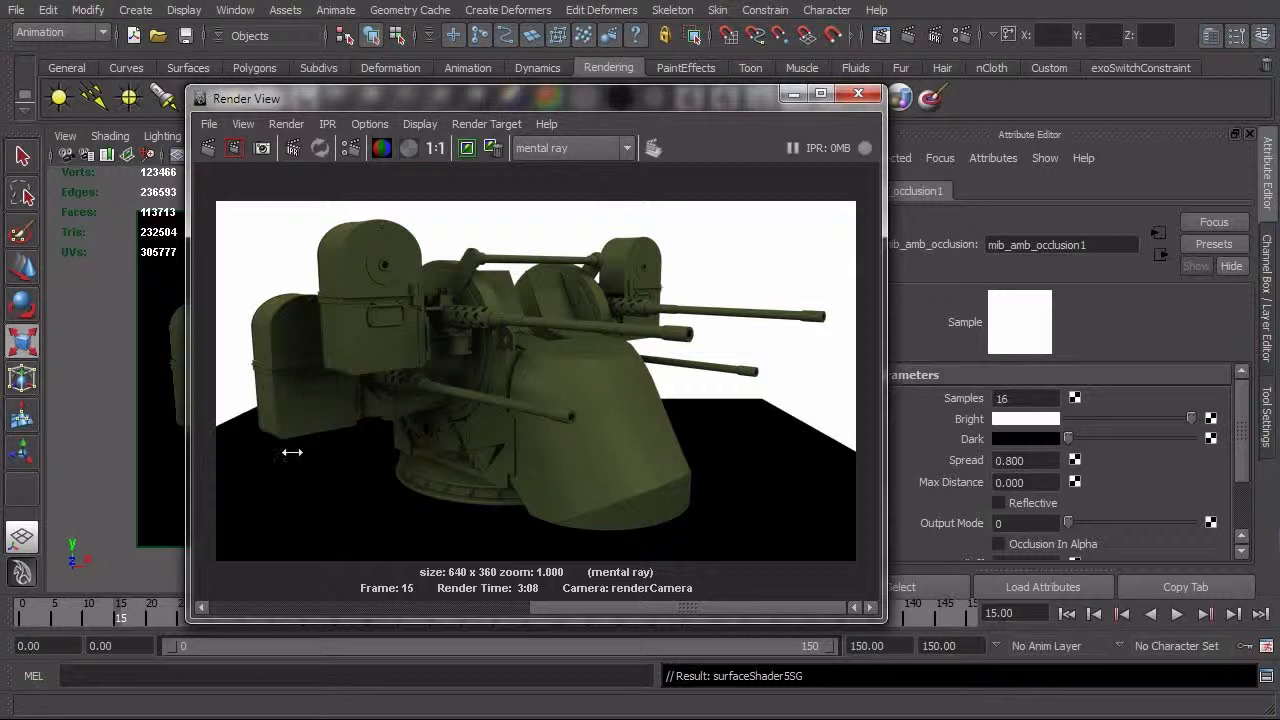
mouse_move(302, 490)
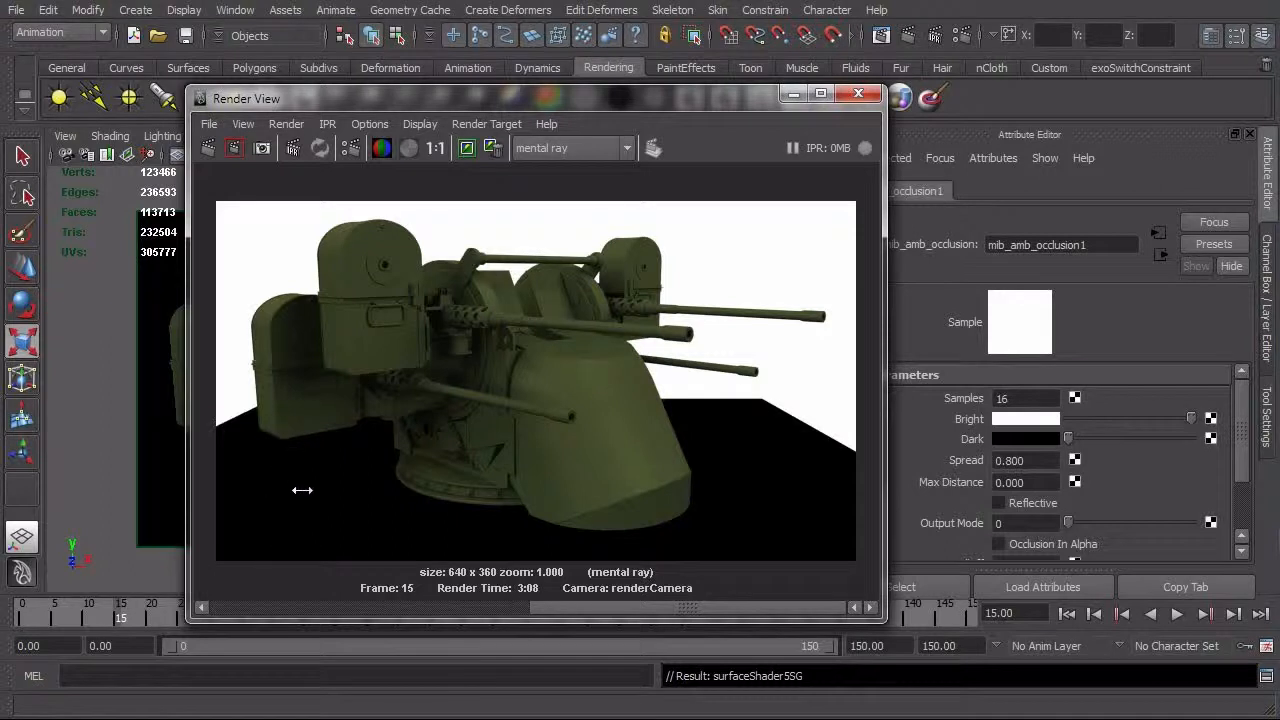
mouse_move(288, 424)
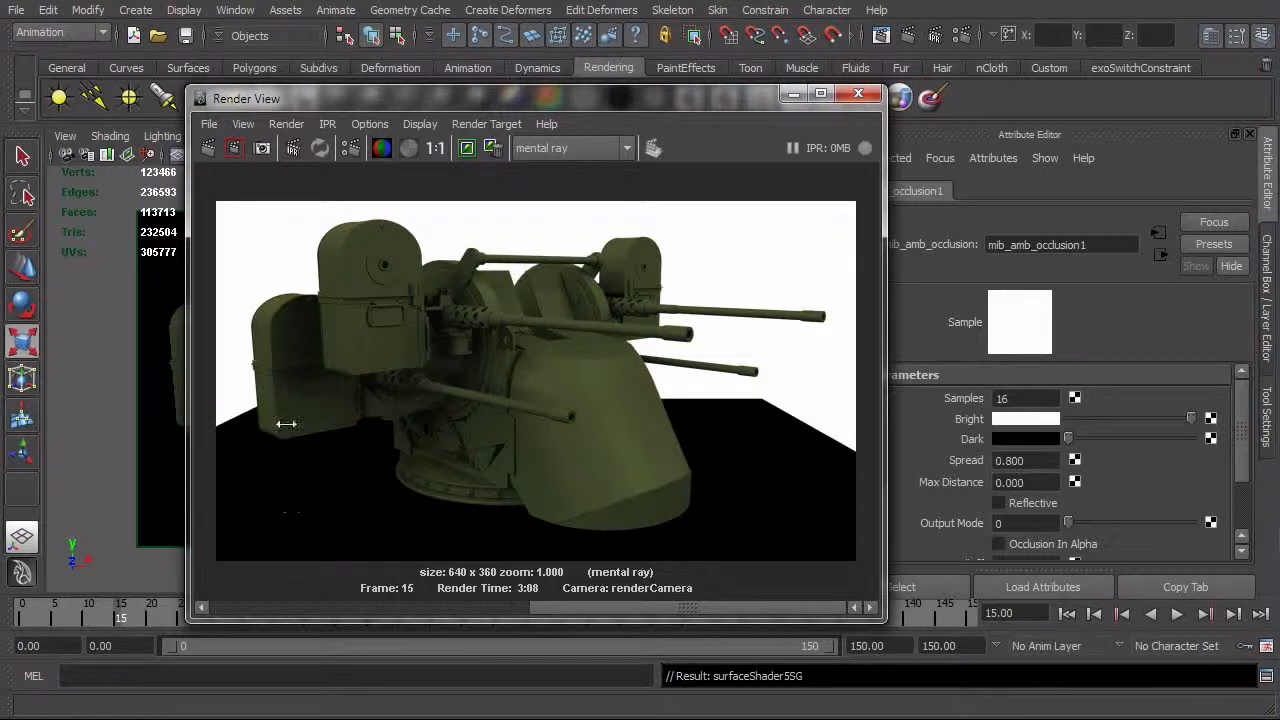
Set the ambient occlusion Max Distance to 10.000
triple_click(1010, 482)
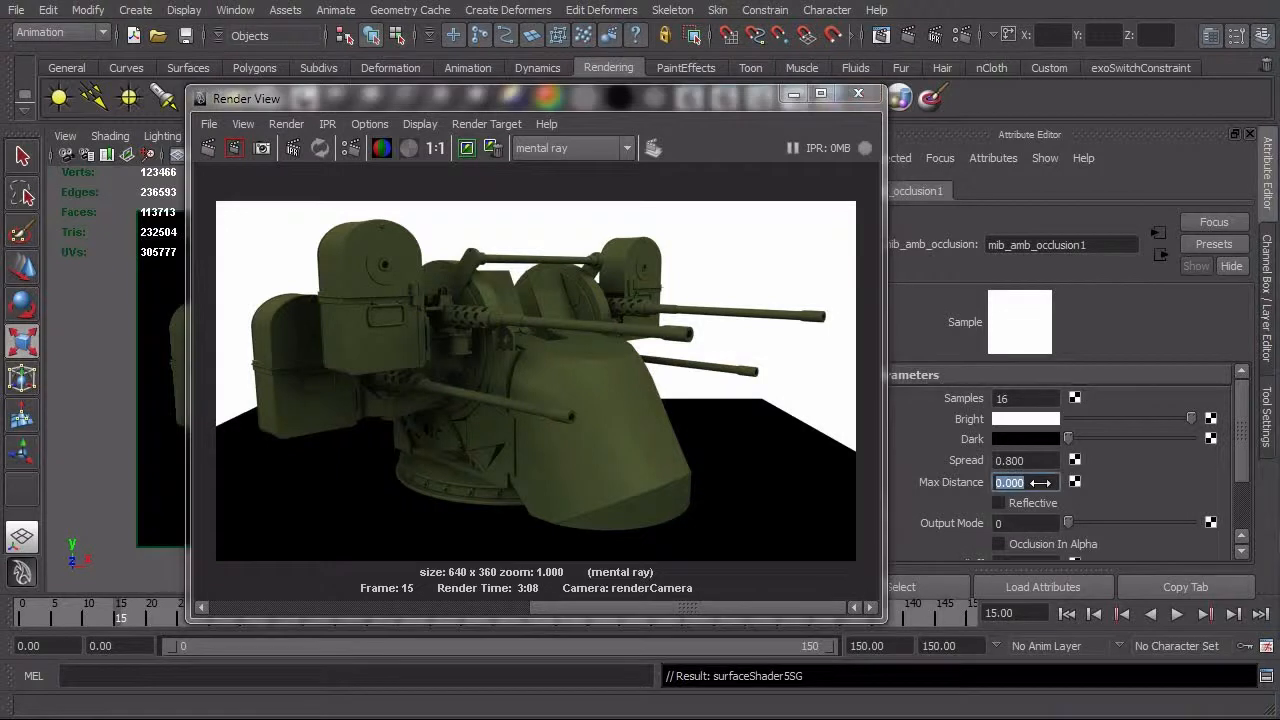
text(10.000)
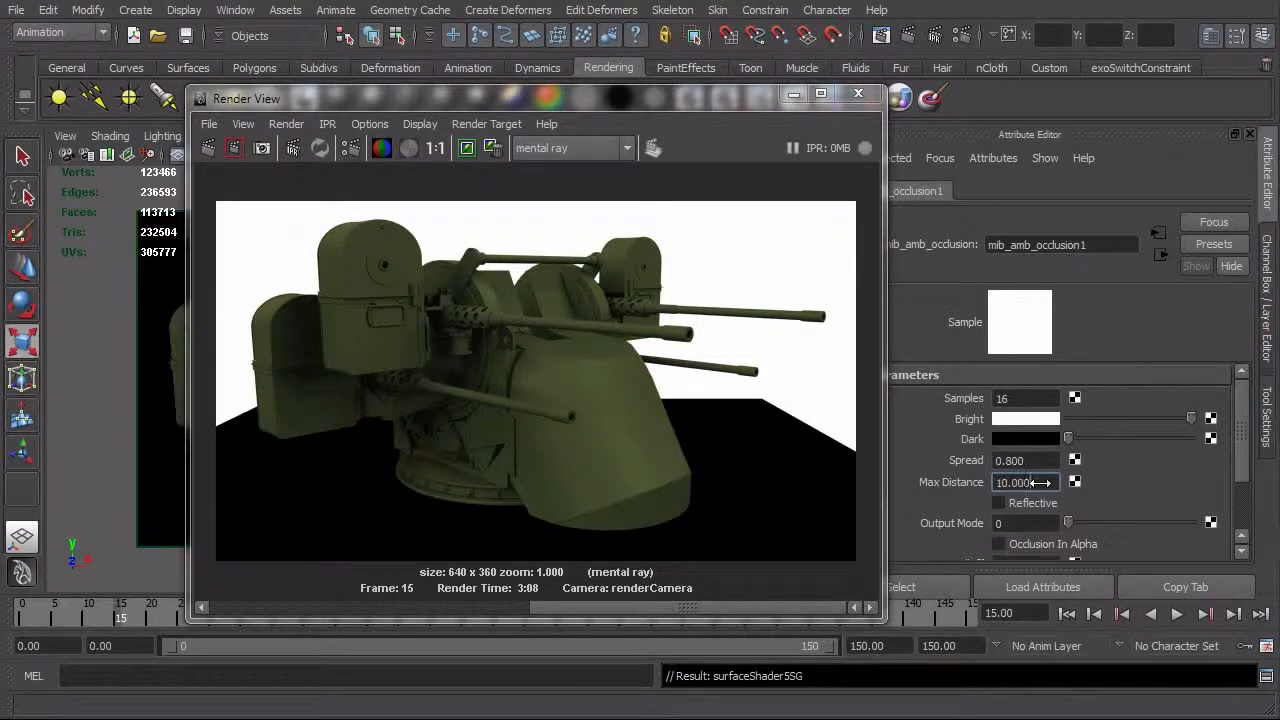
mouse_move(292, 468)
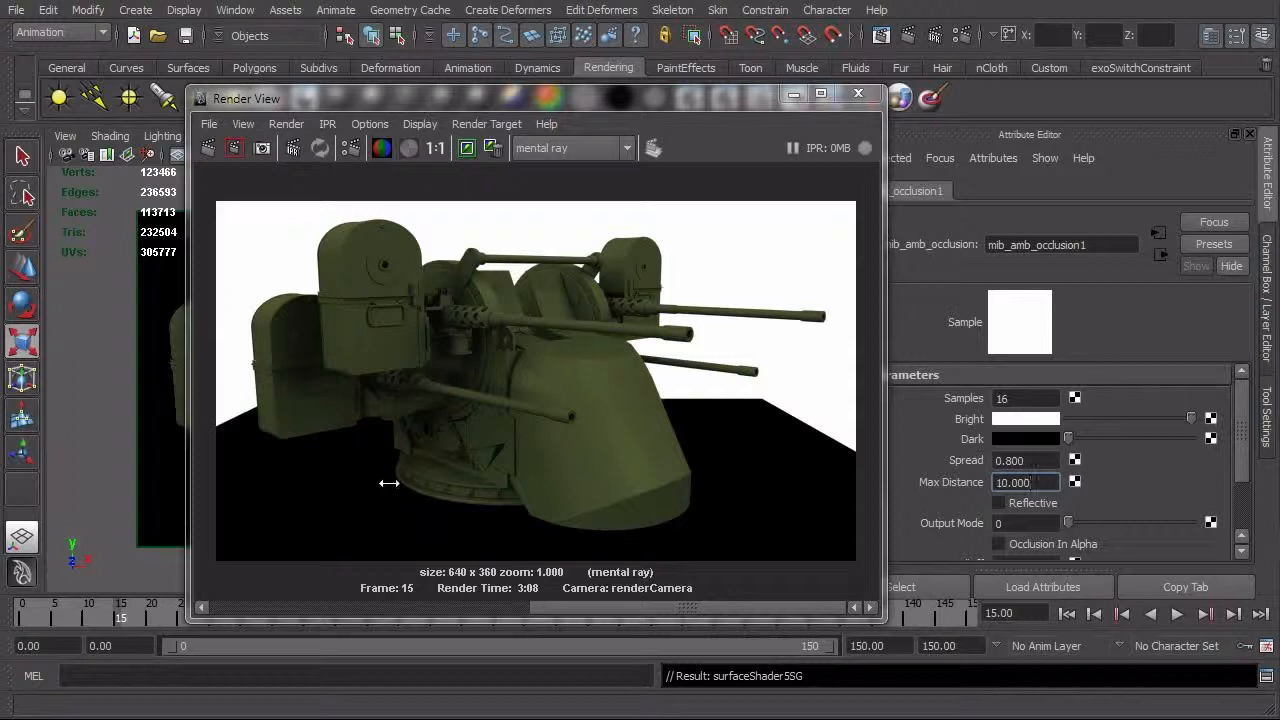
mouse_move(452, 512)
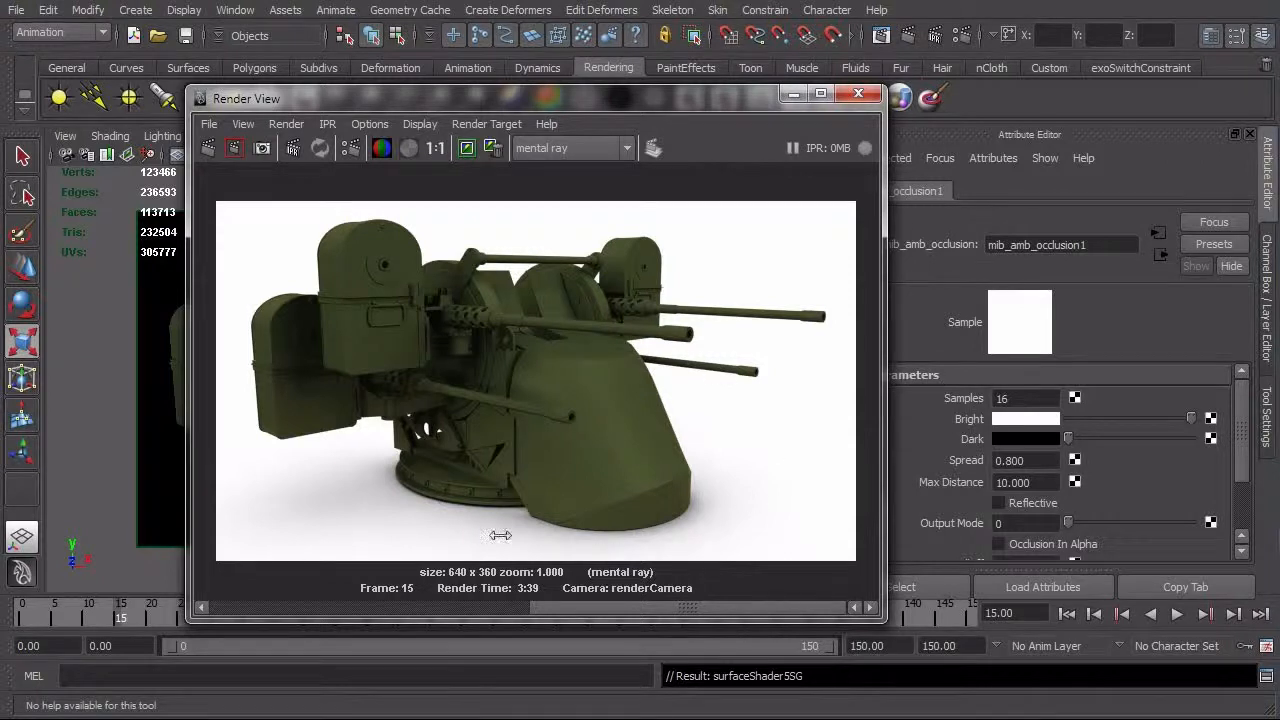
mouse_move(380, 464)
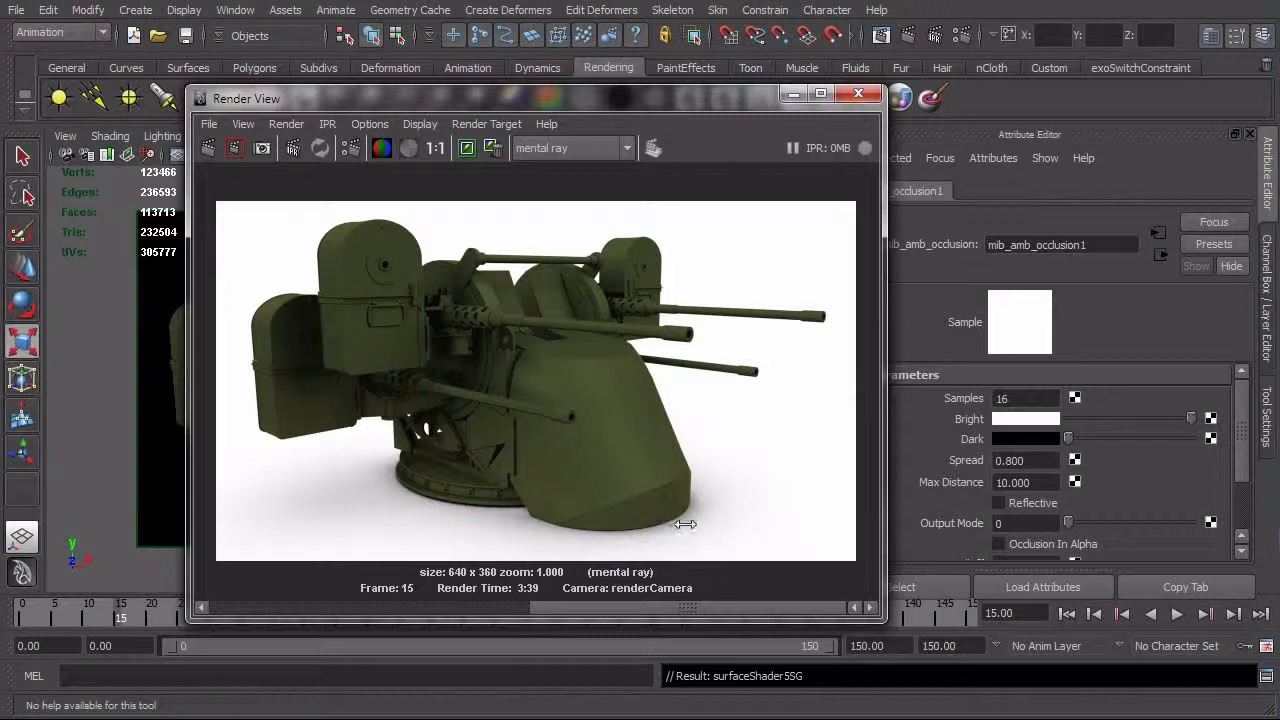
mouse_move(424, 524)
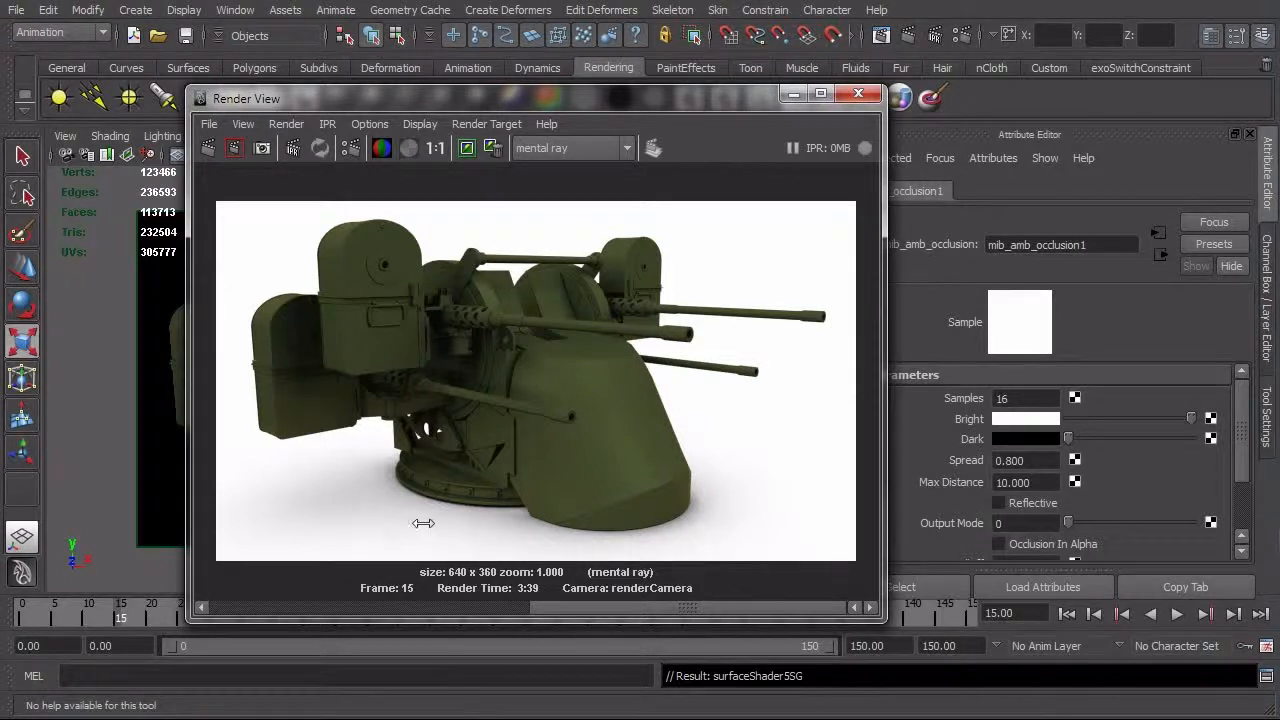
mouse_move(368, 508)
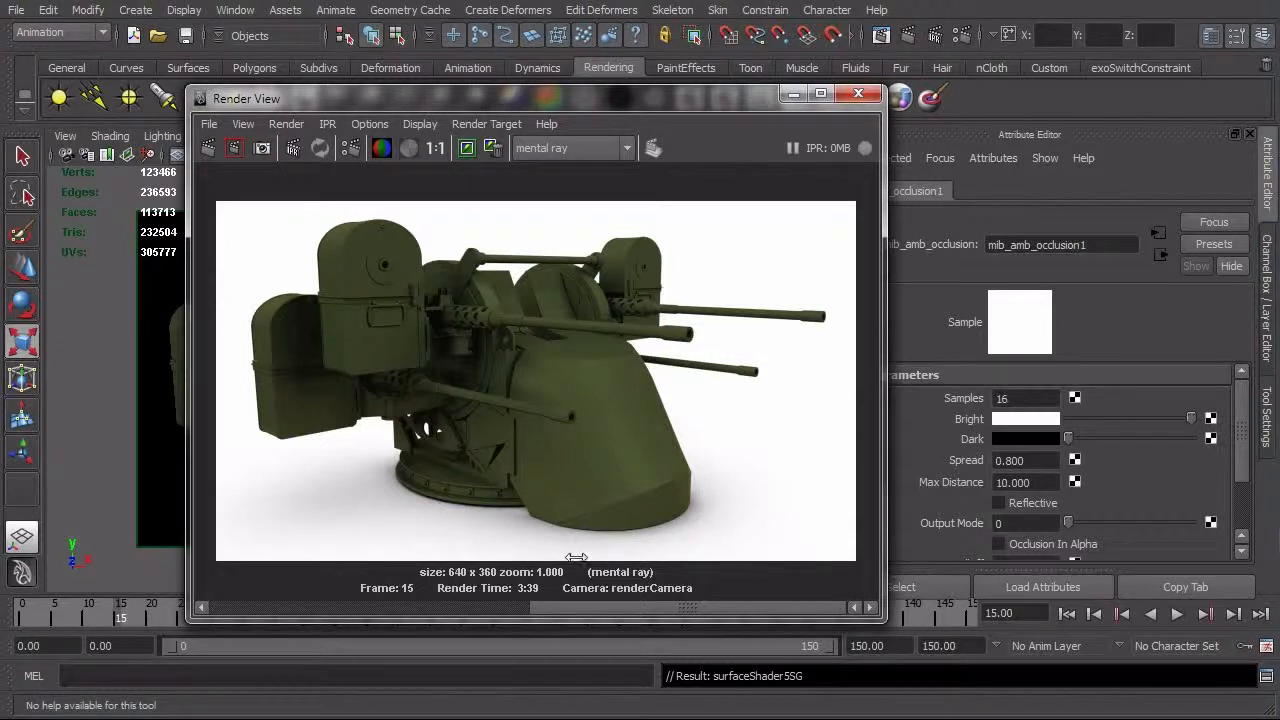
mouse_move(352, 488)
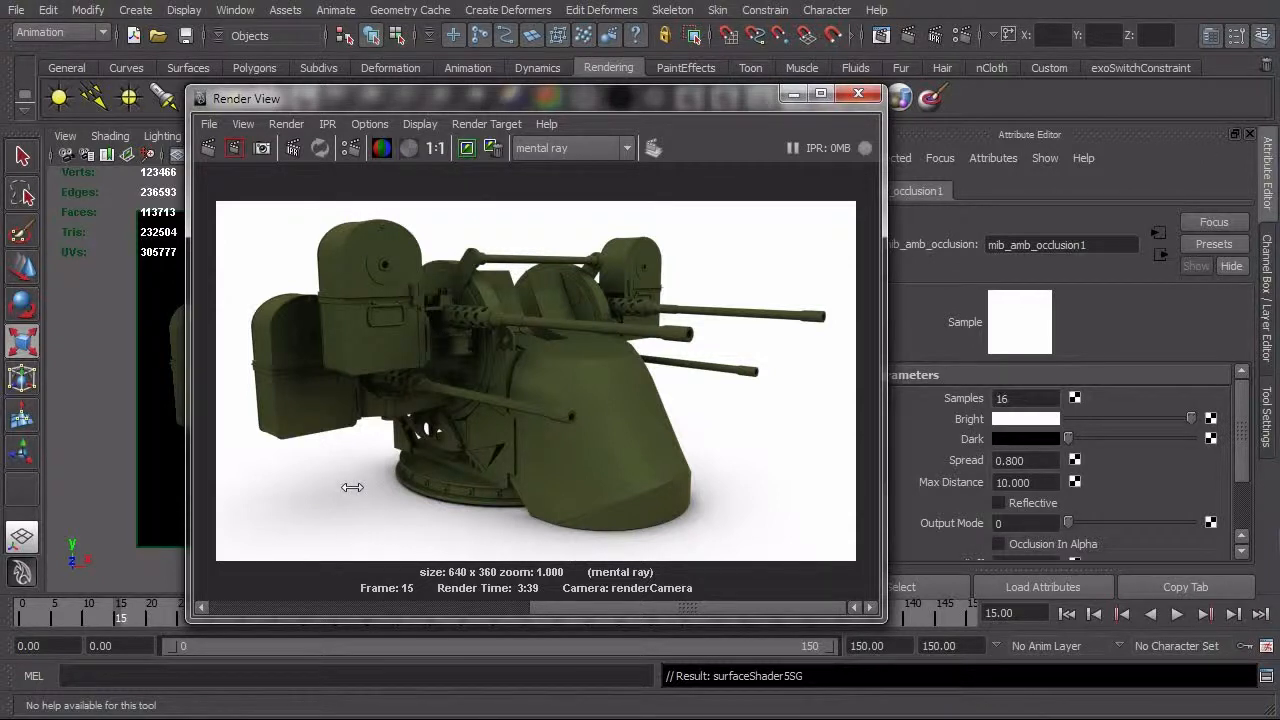
mouse_move(928, 412)
text(64)
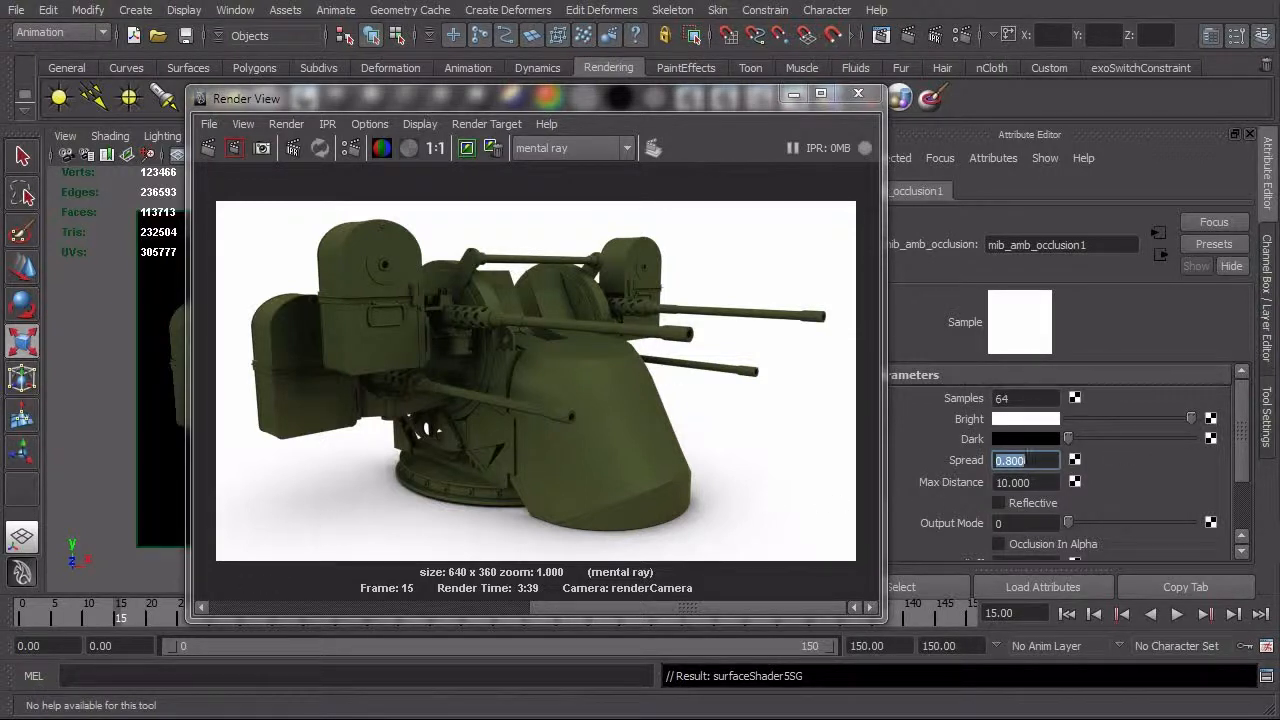
click(208, 148)
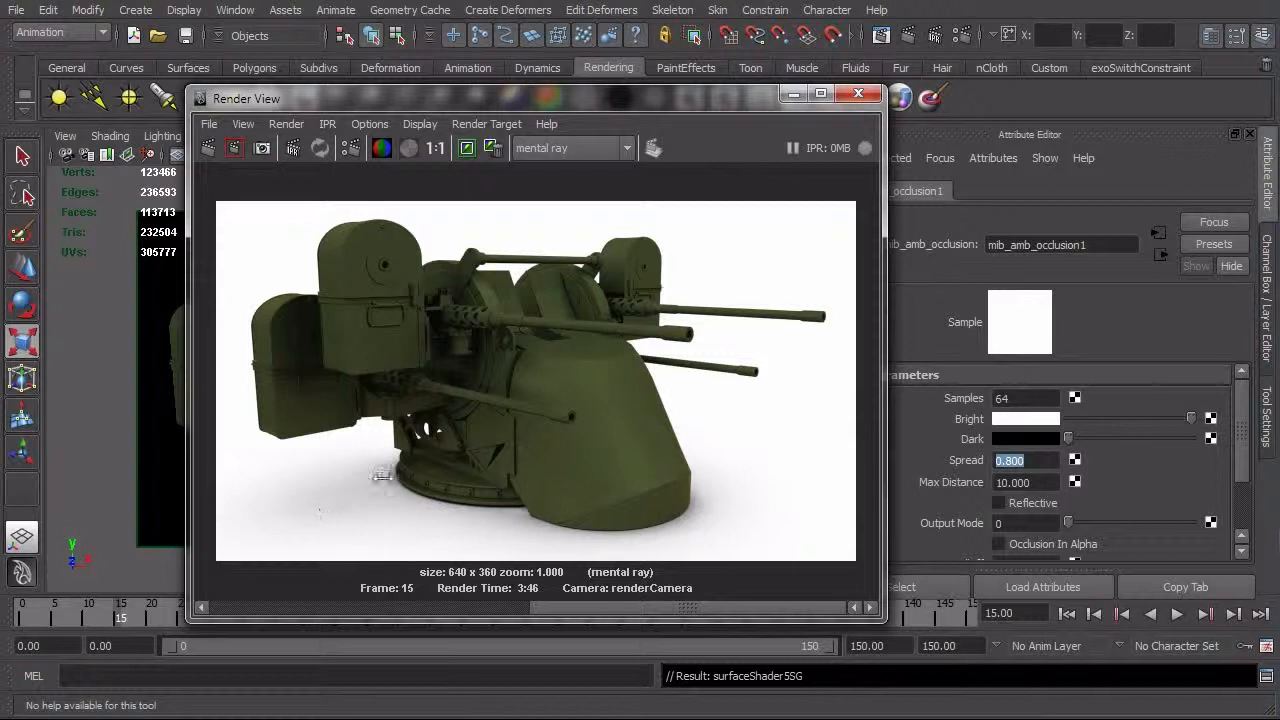
mouse_move(396, 488)
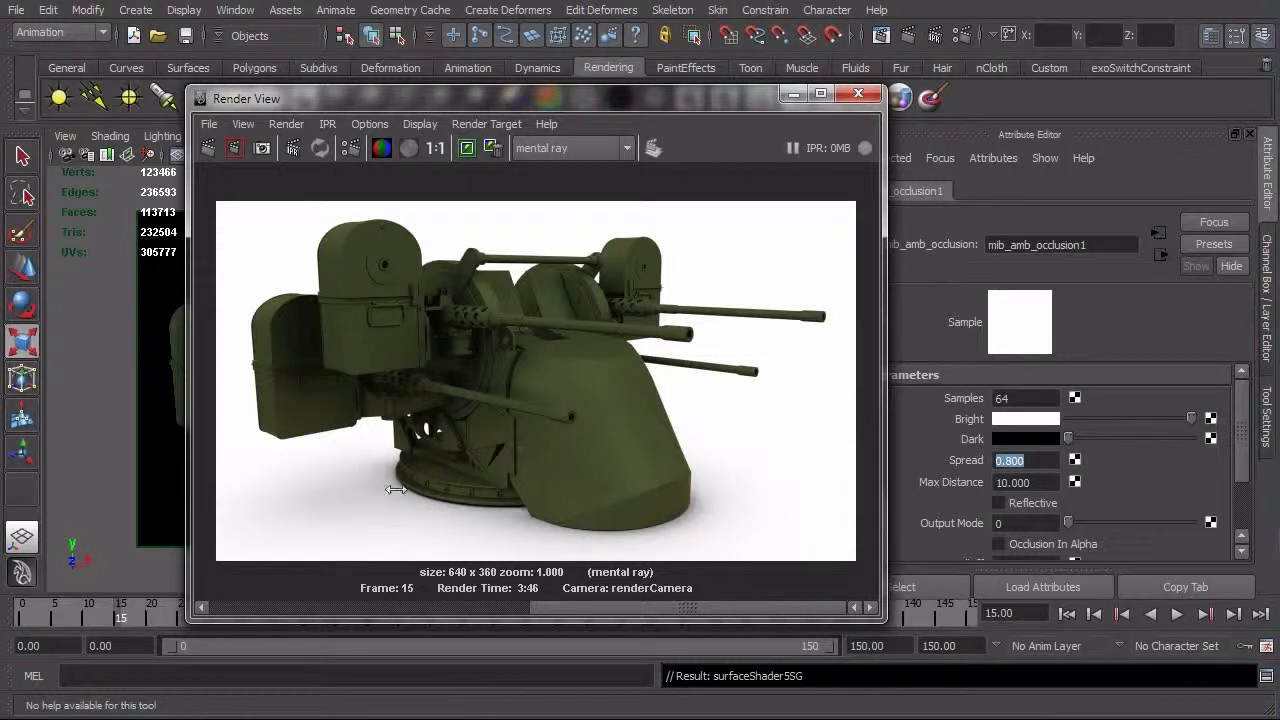
mouse_move(384, 488)
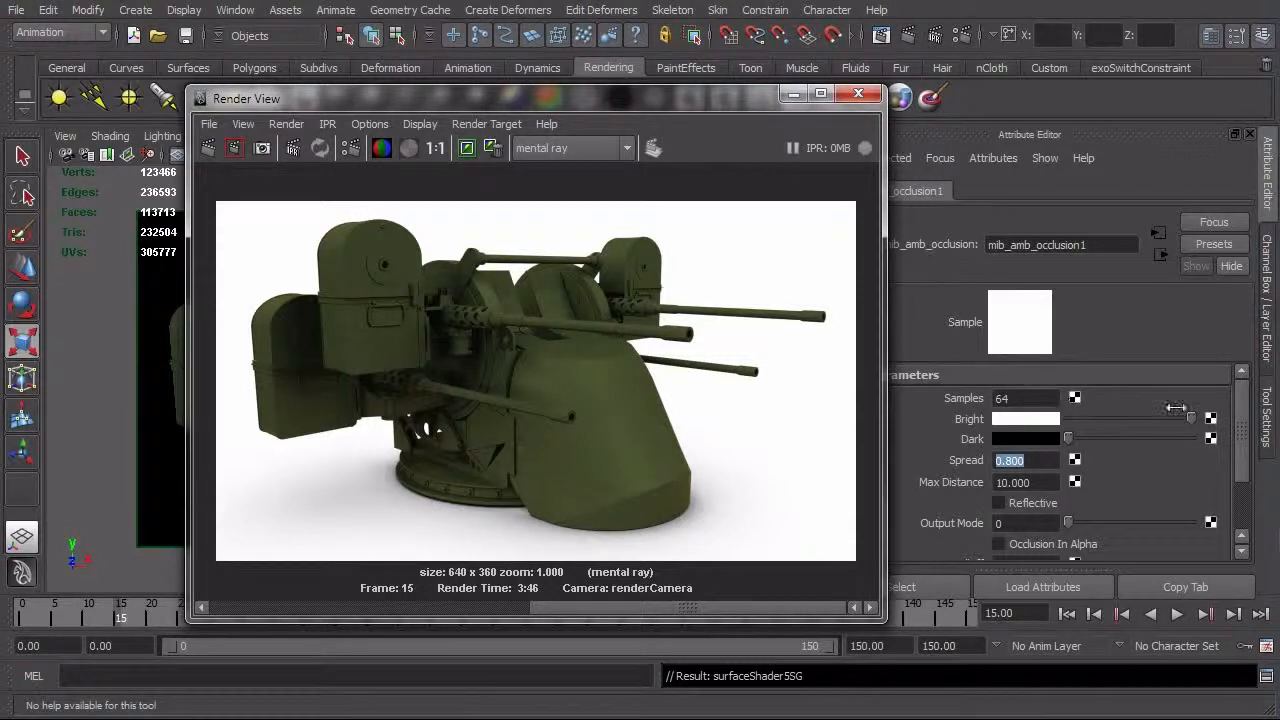
scroll(down, 3)
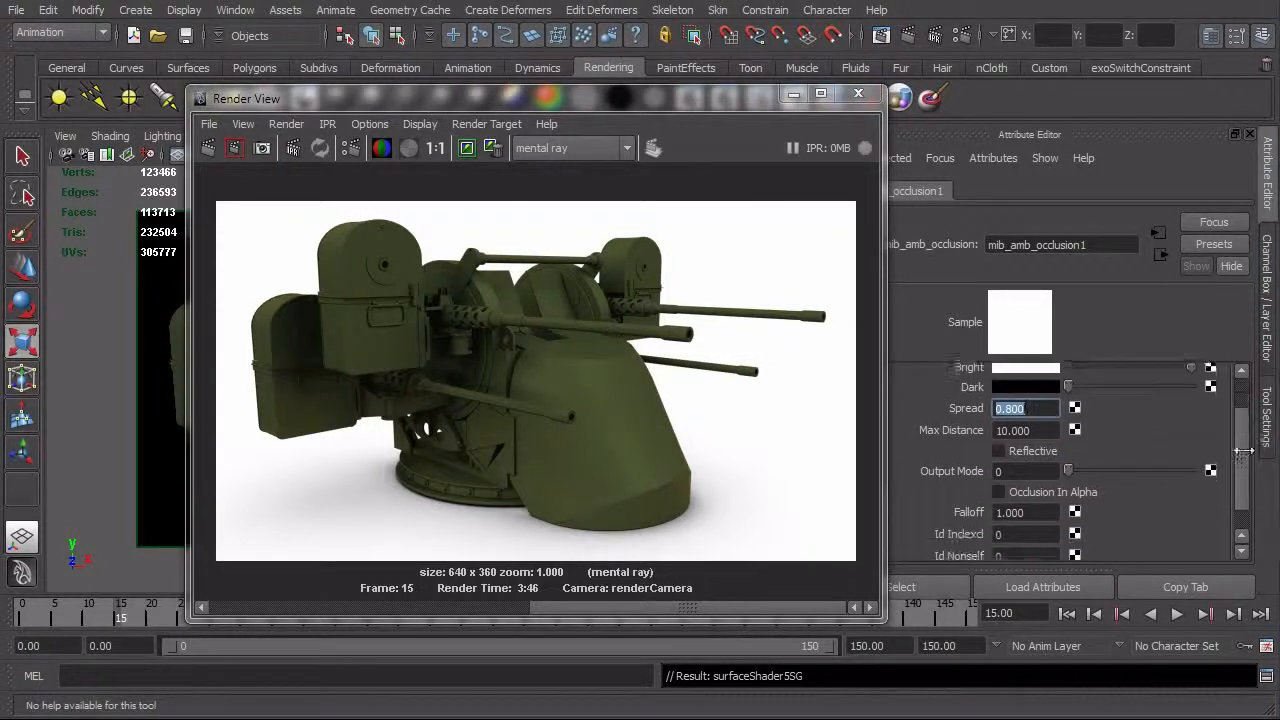
scroll(down, 3)
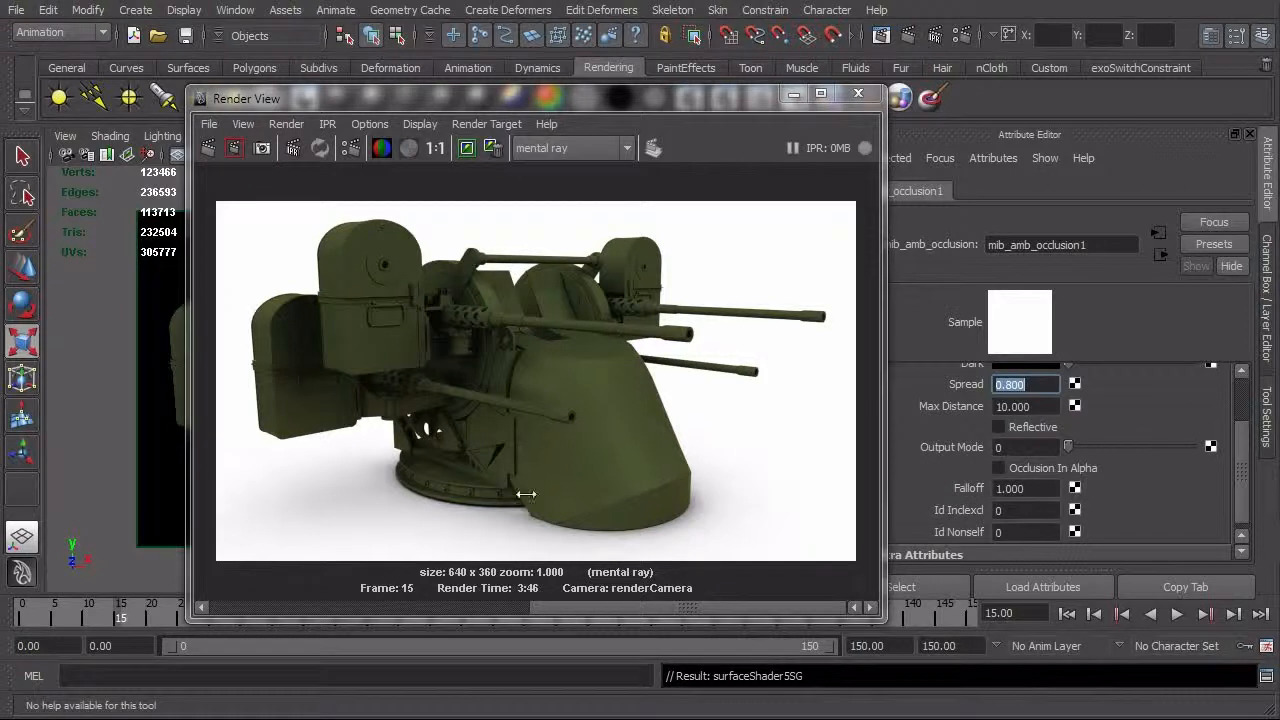
mouse_move(438, 500)
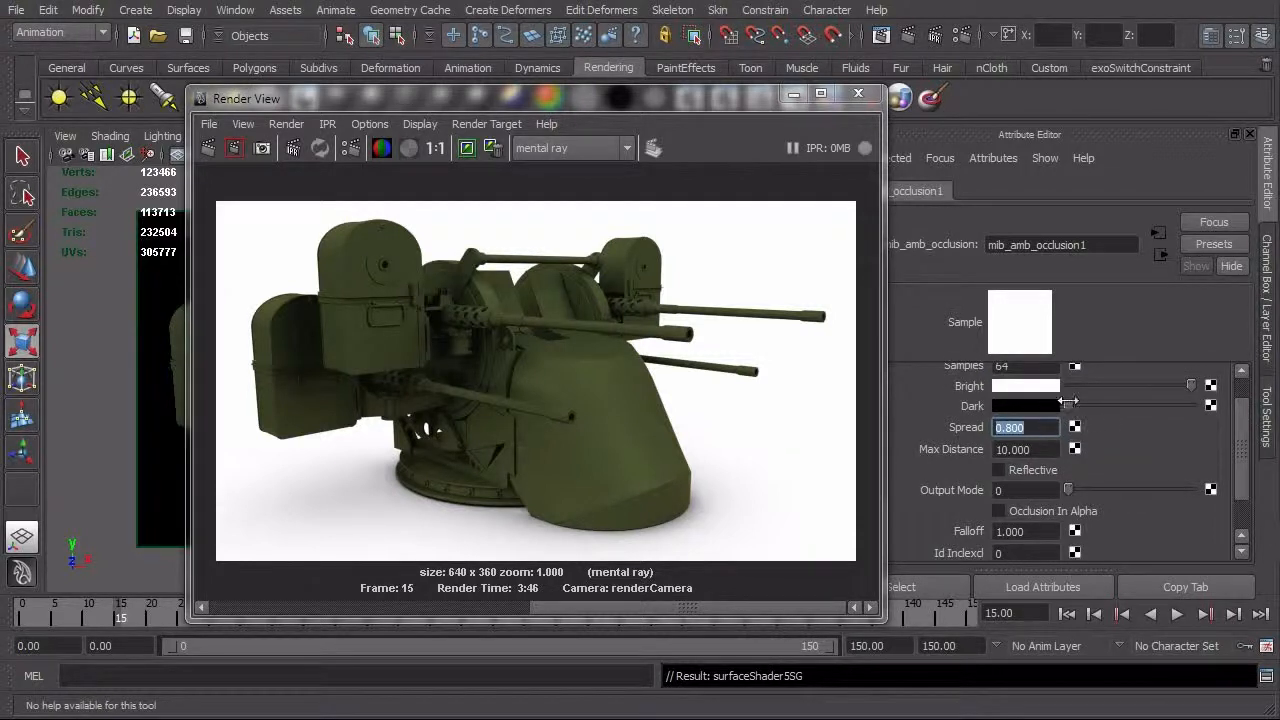
scroll(down, 3)
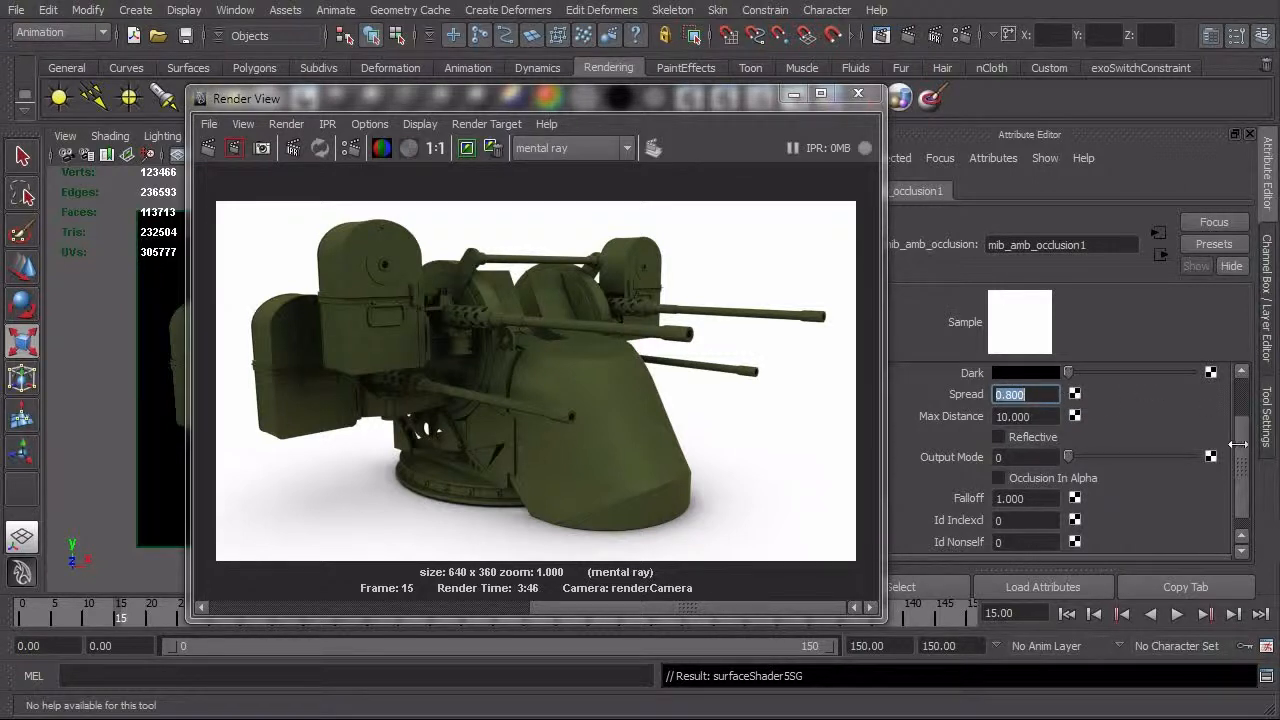
scroll(down, 3)
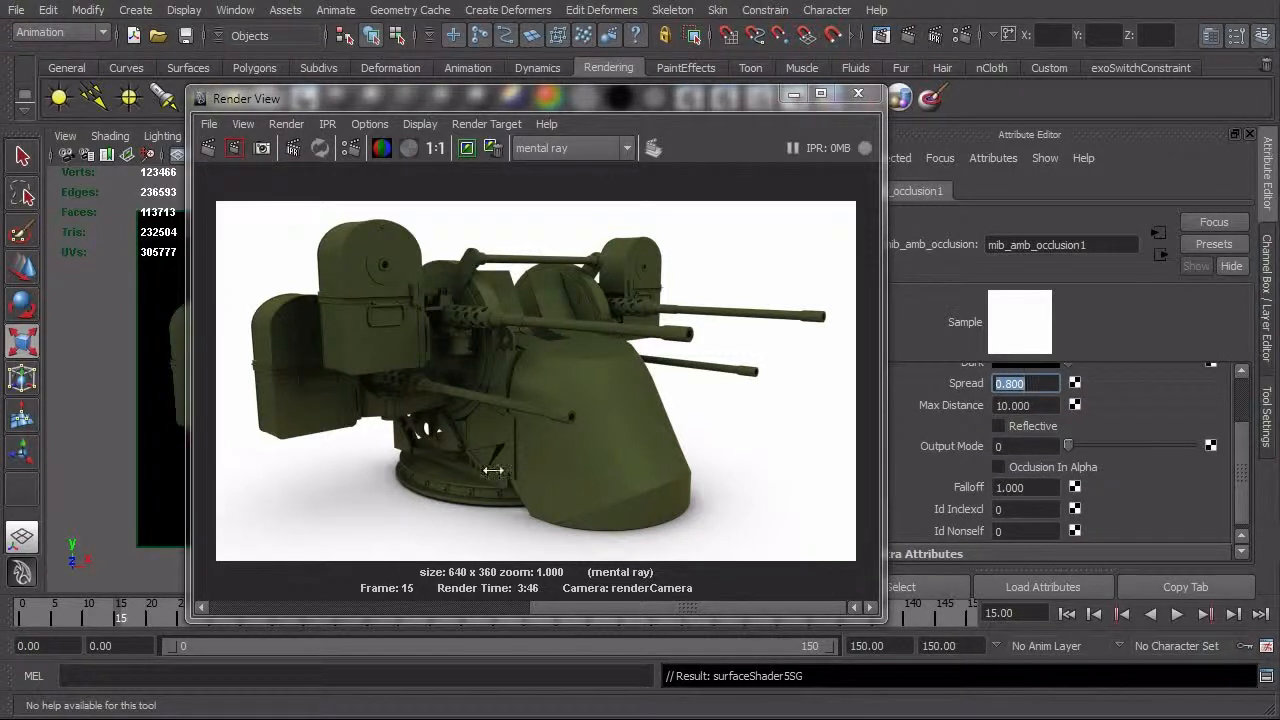
mouse_move(398, 486)
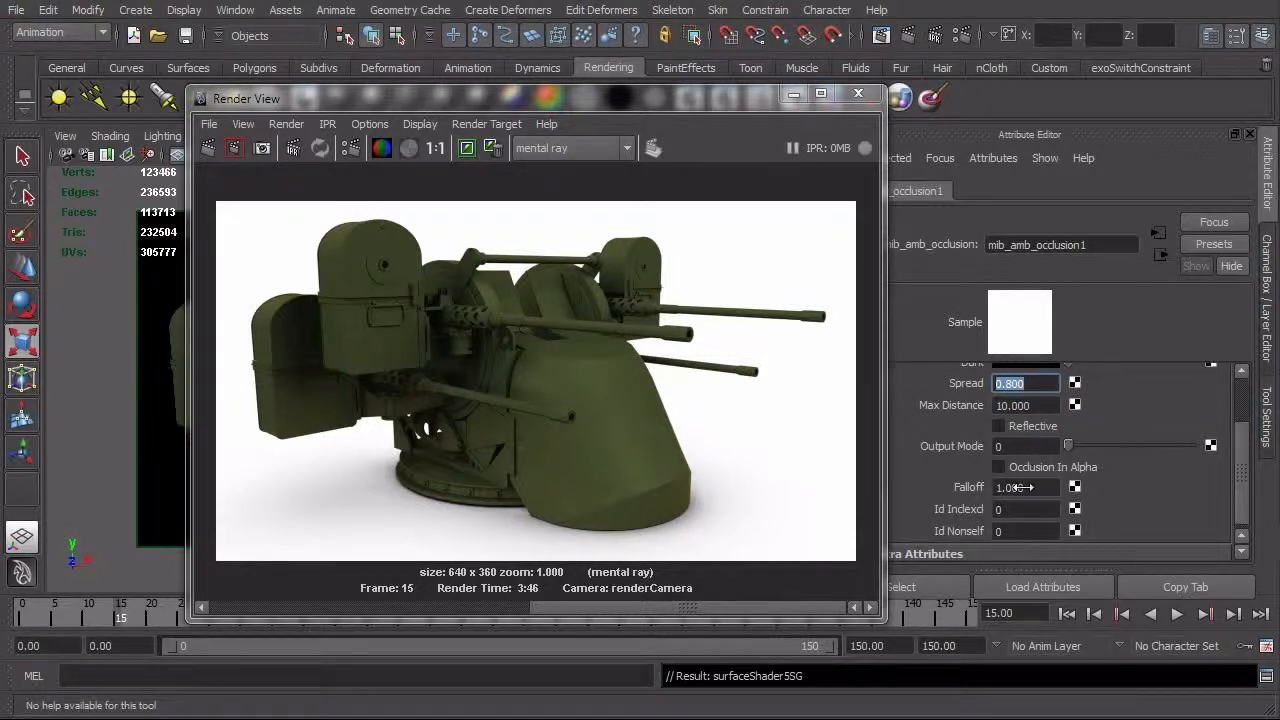
Set occlusion Falloff to 10.000 and re-render the turret
click(1020, 488)
text(10.000)
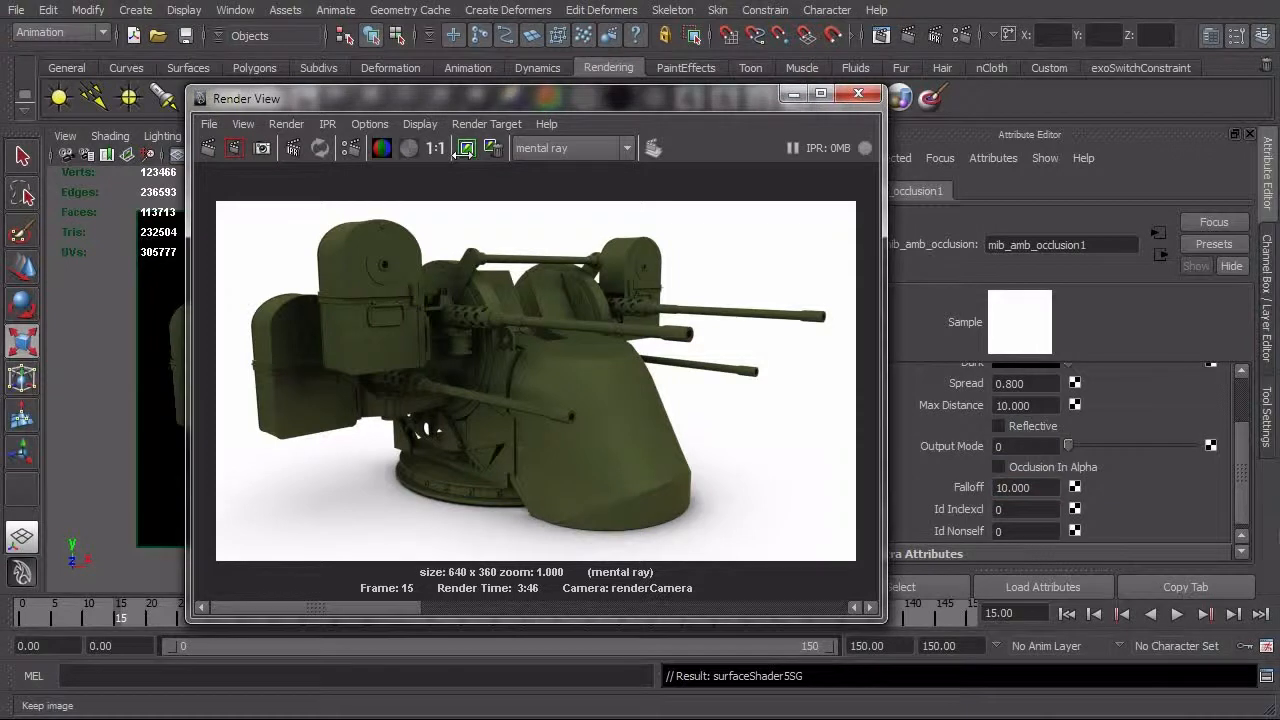
click(208, 148)
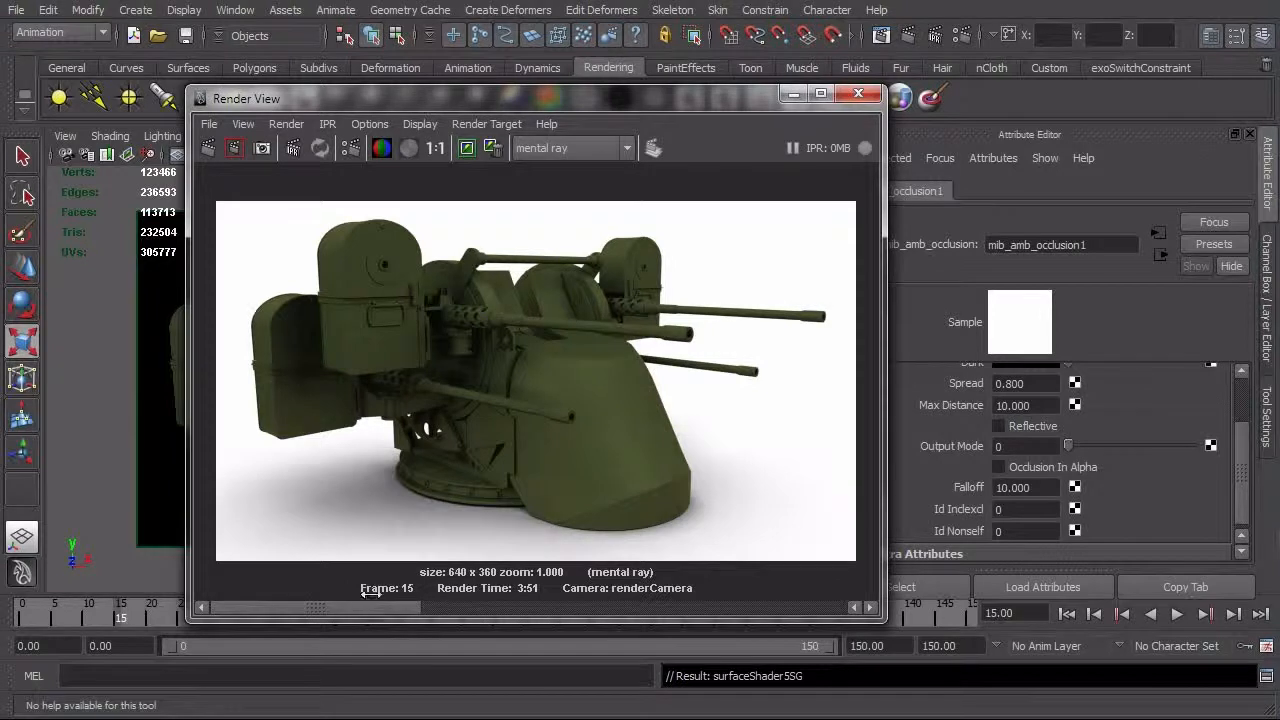
mouse_move(352, 538)
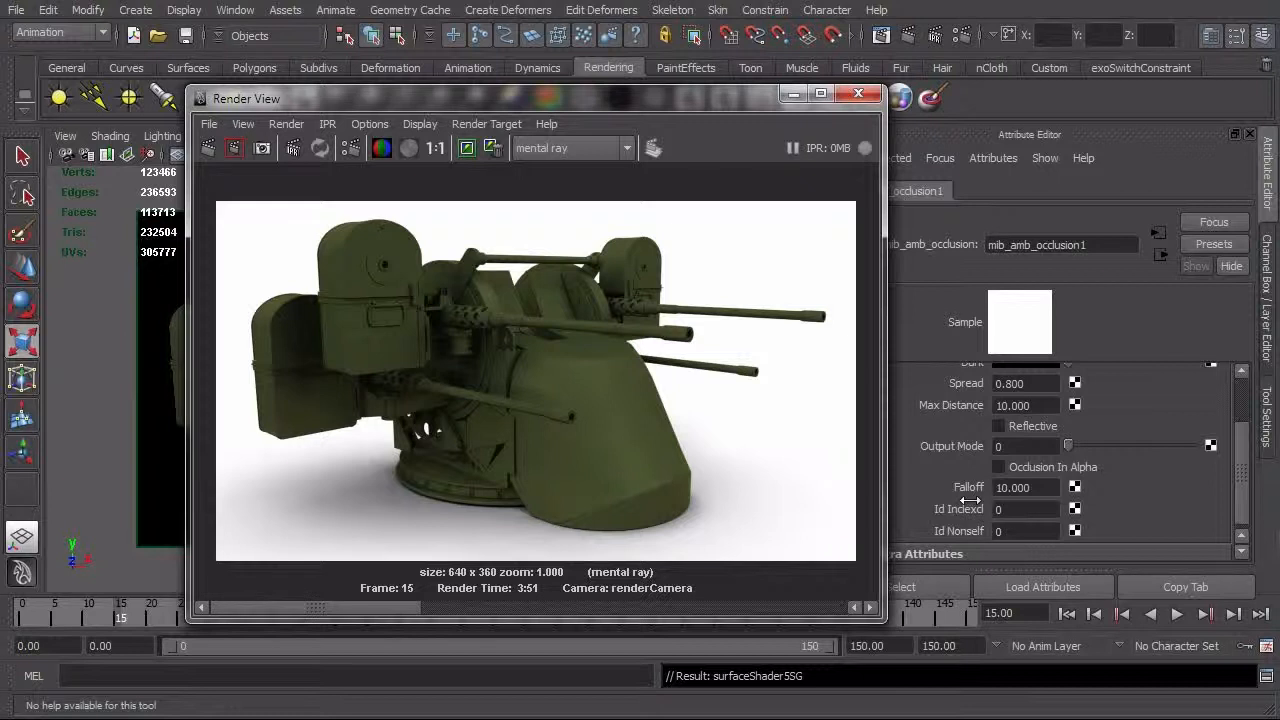
Set Falloff to 3.500 and Samples to 128, then re-render for smoother contact shadows
triple_click(1012, 488)
text(3.500)
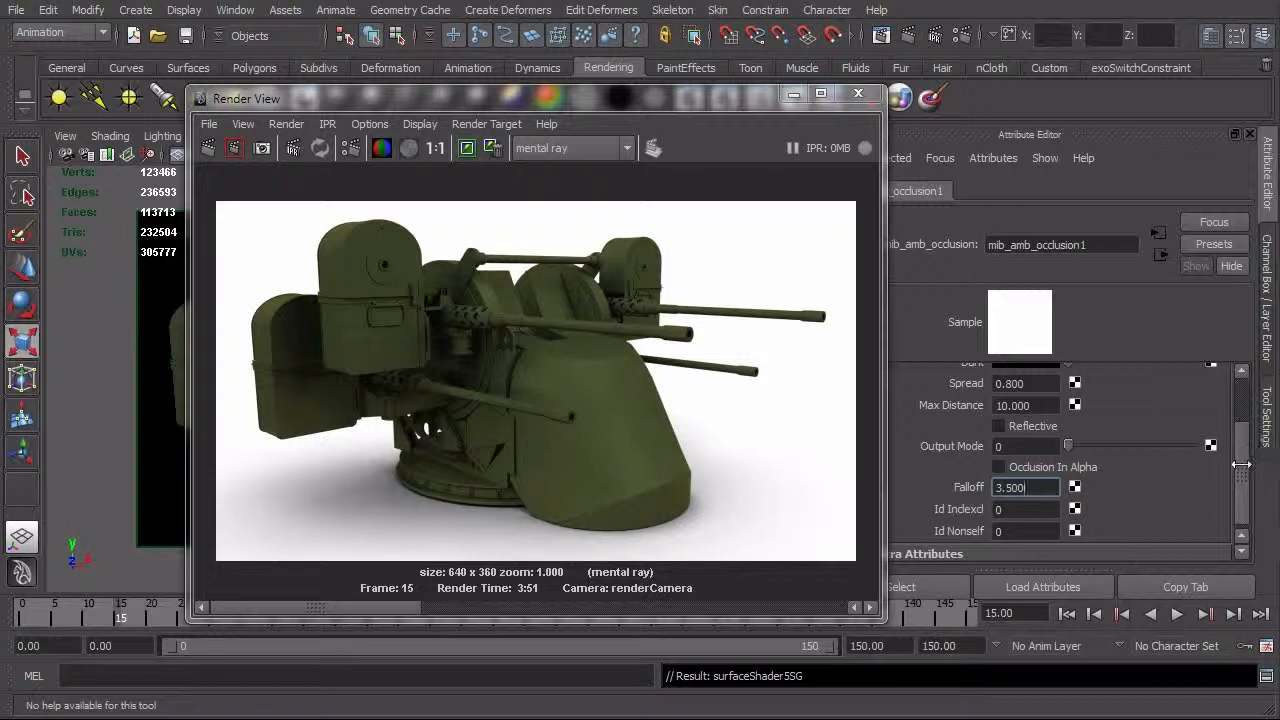
scroll(up, 3)
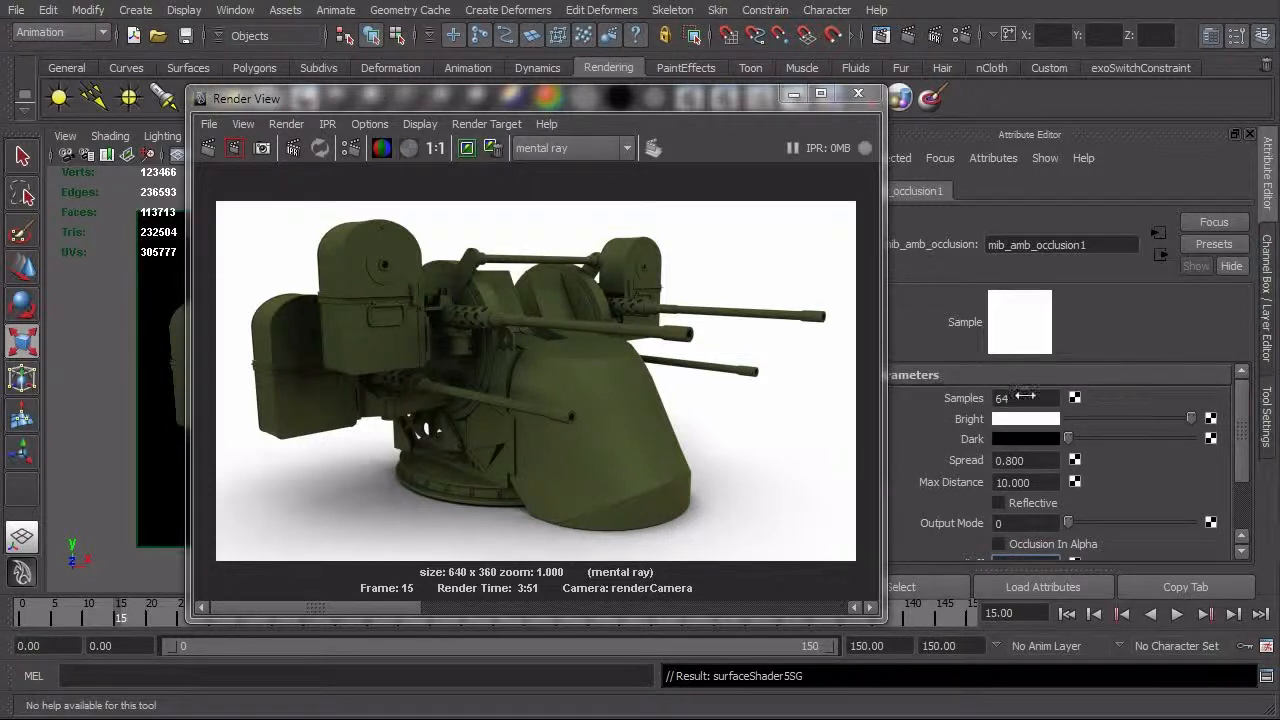
triple_click(1024, 396)
text(80)
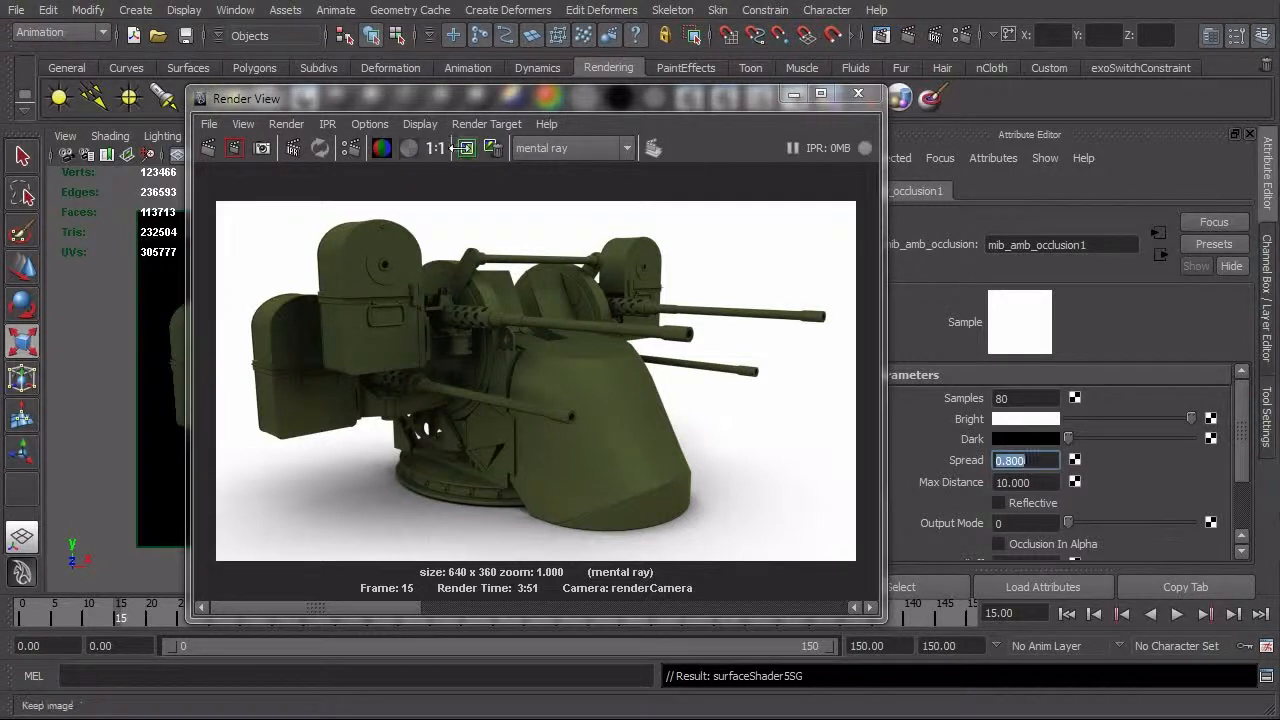
click(208, 148)
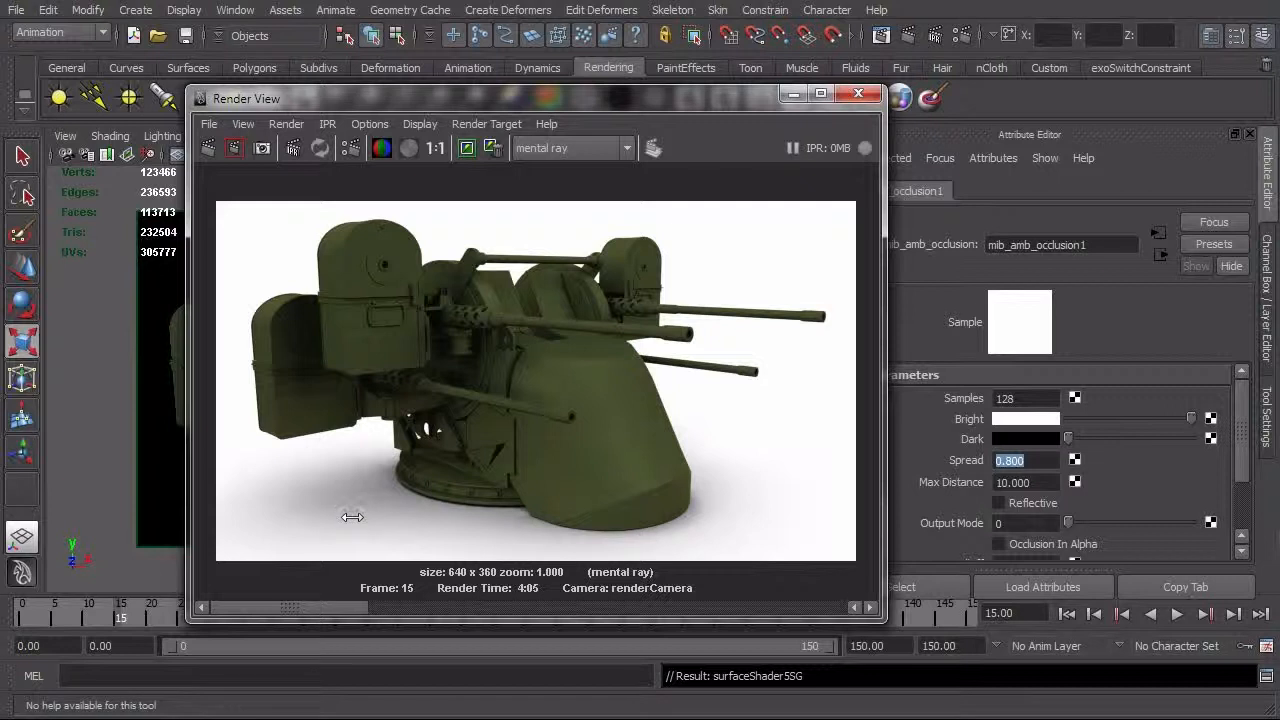
mouse_move(372, 508)
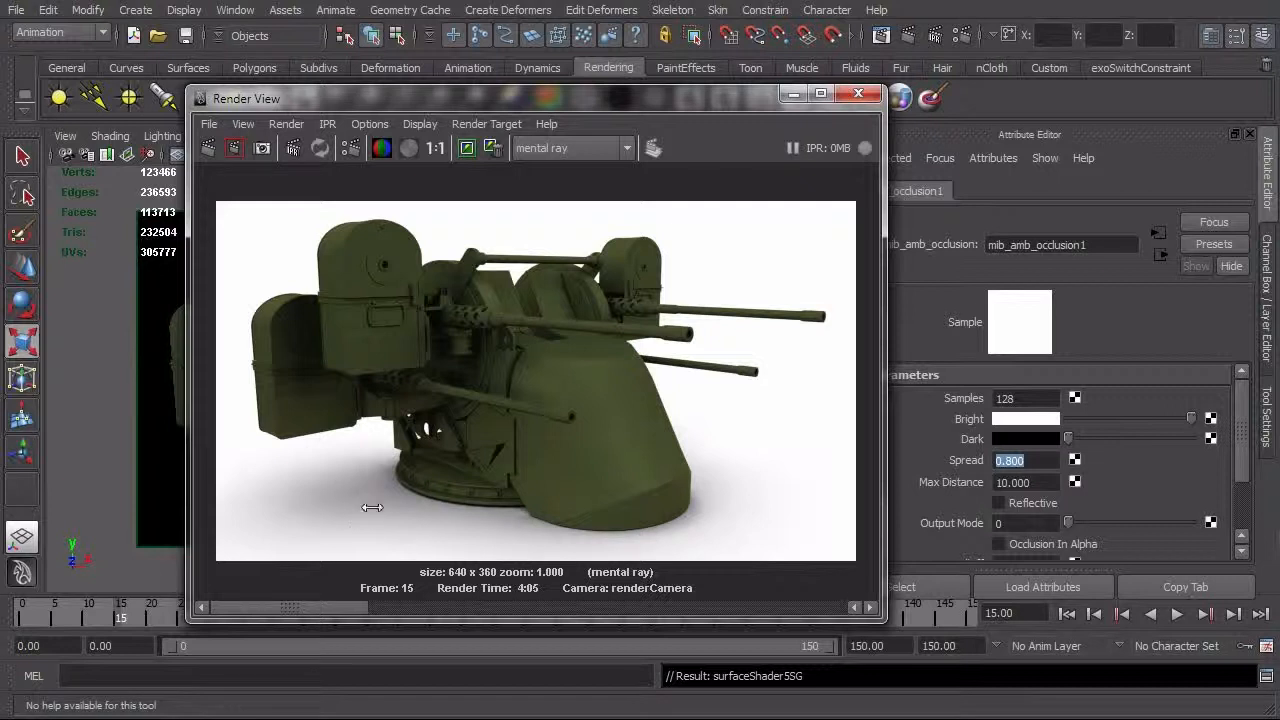
mouse_move(372, 514)
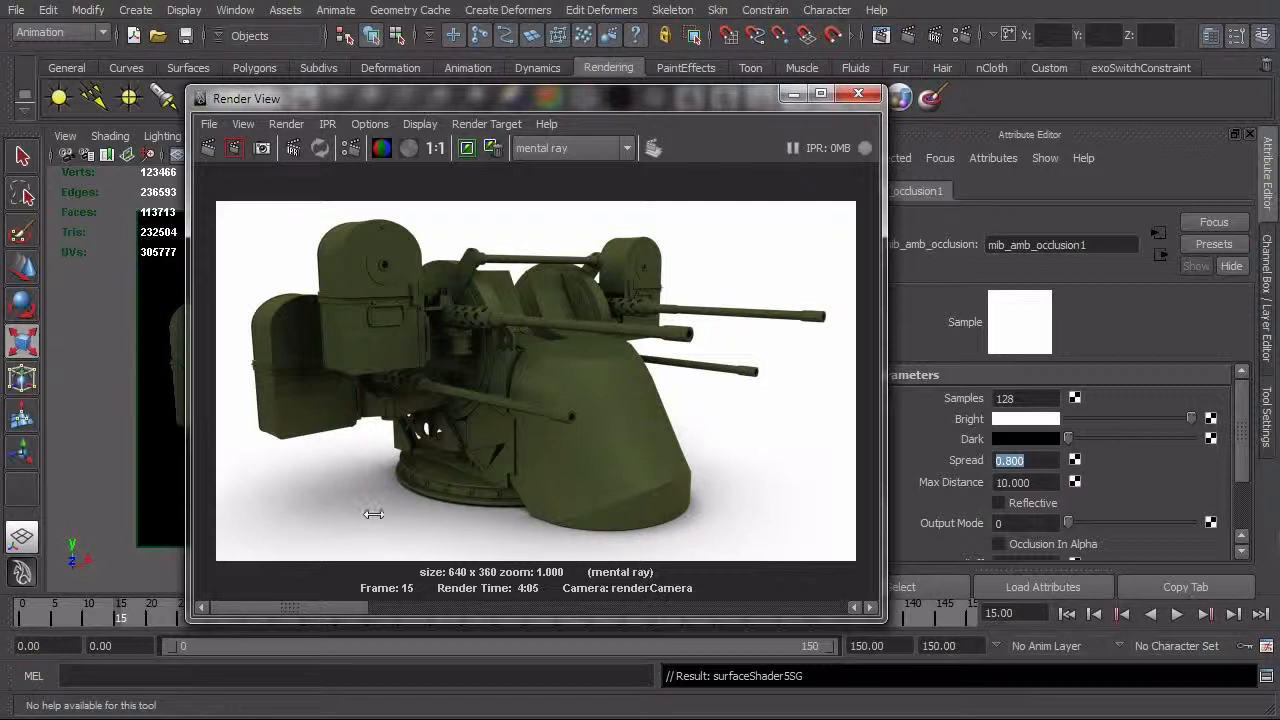
mouse_move(412, 496)
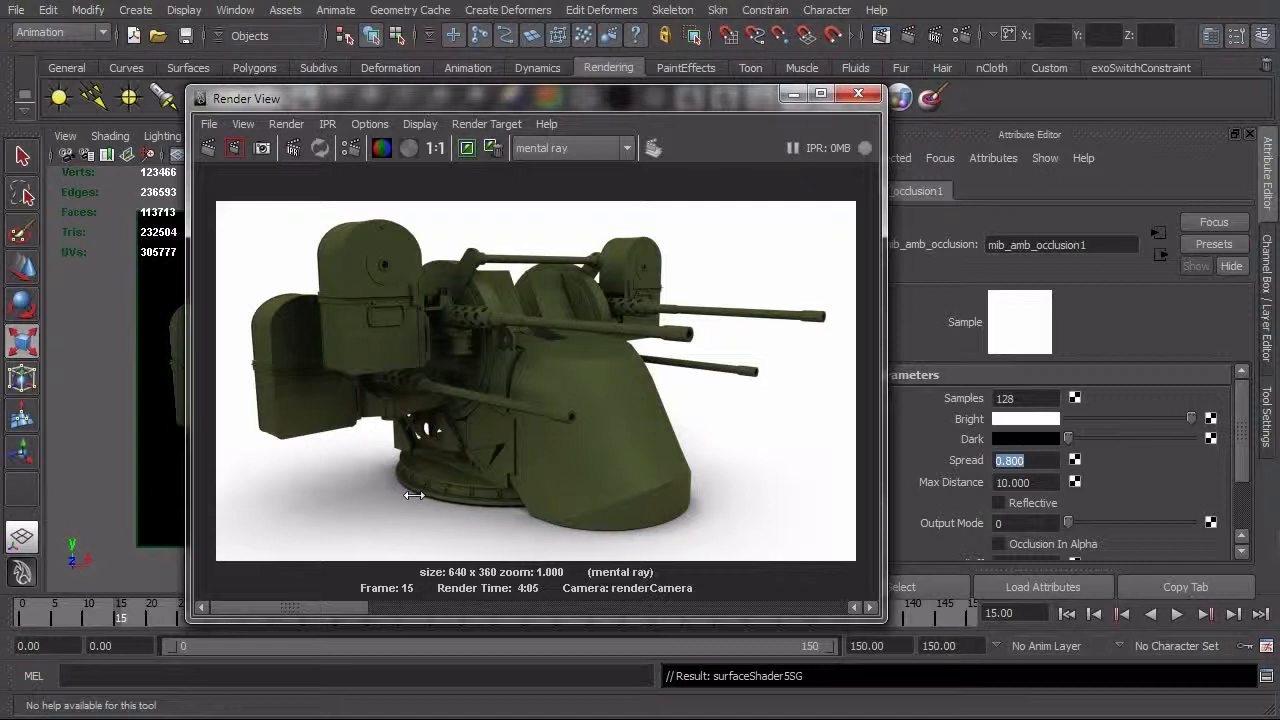
mouse_move(296, 616)
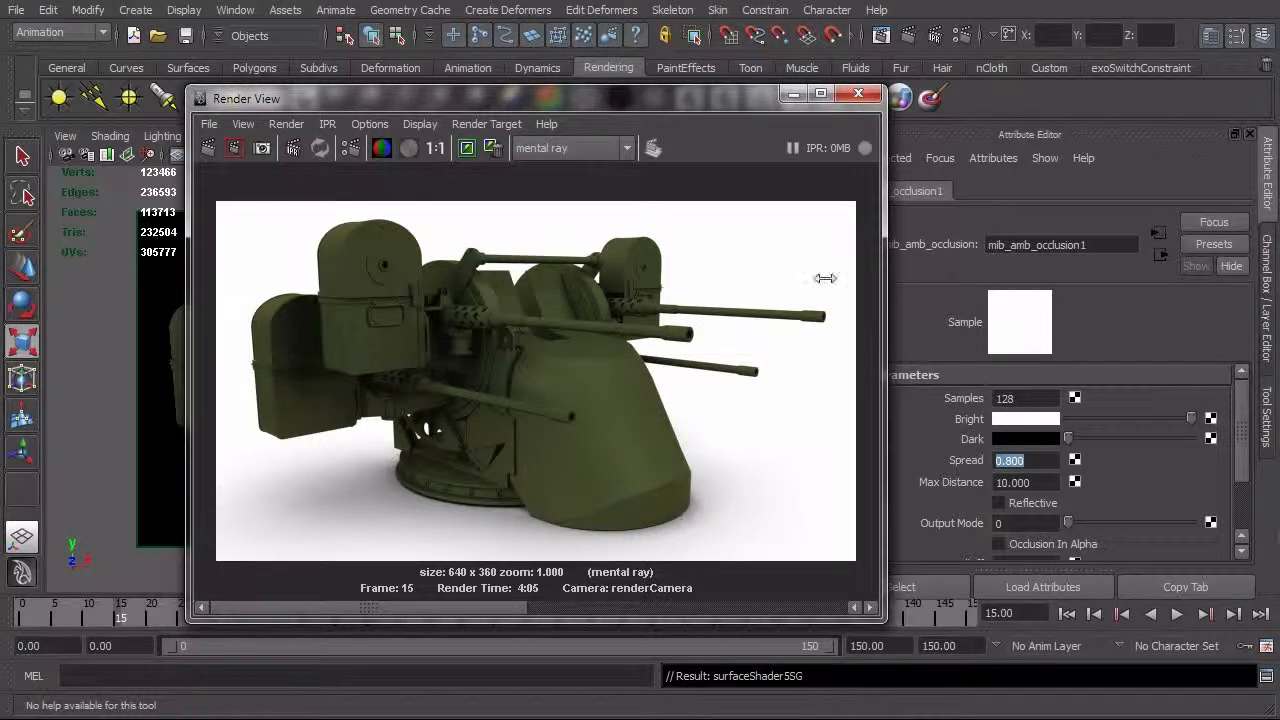
mouse_move(516, 608)
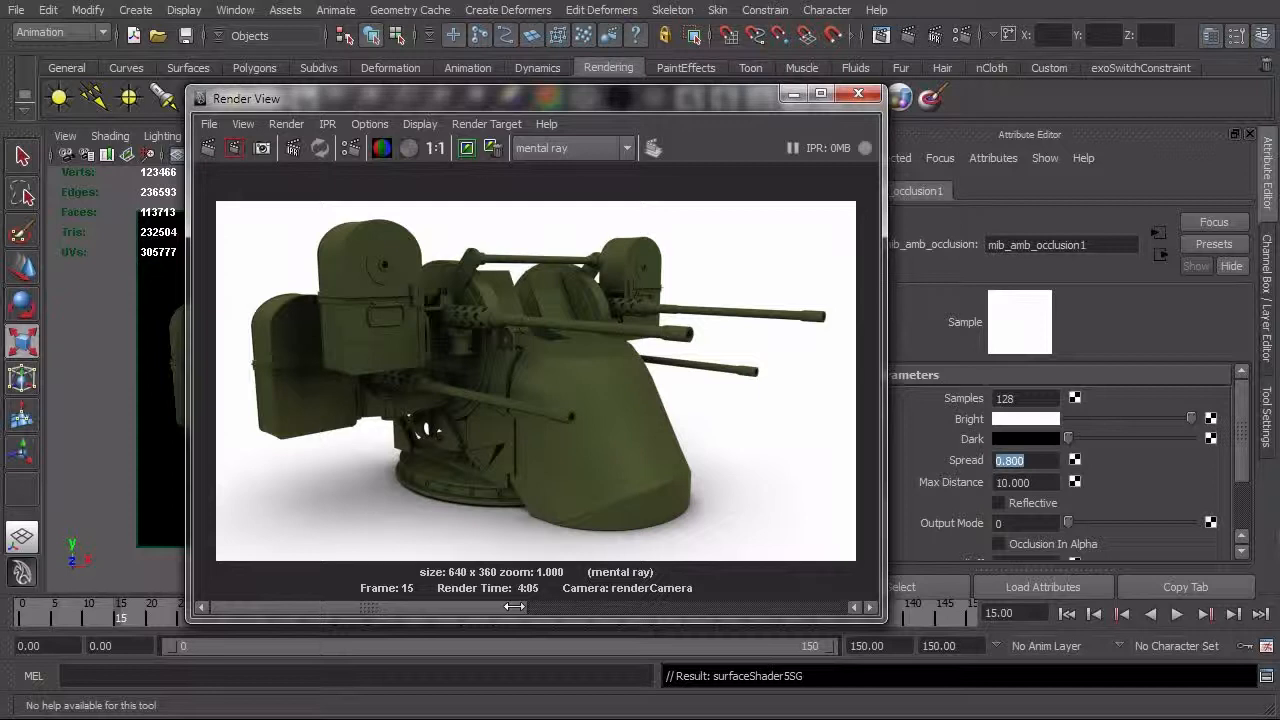
mouse_move(506, 522)
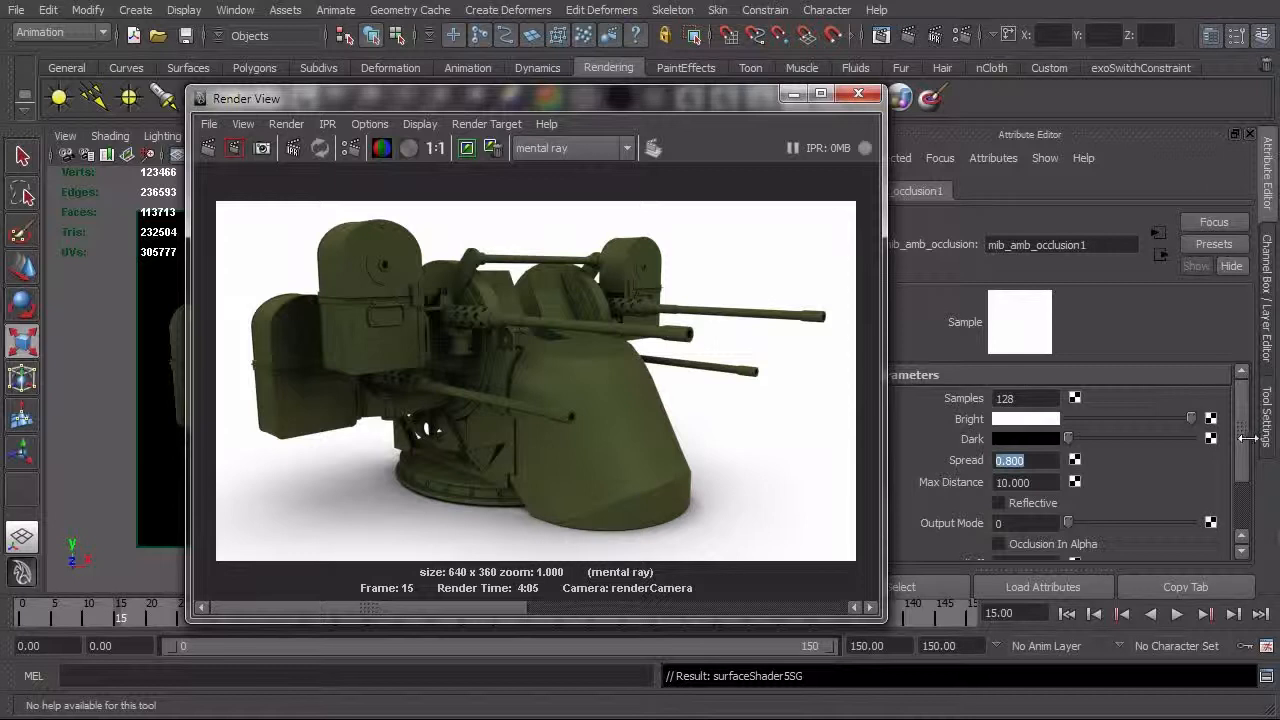
scroll(down, 3)
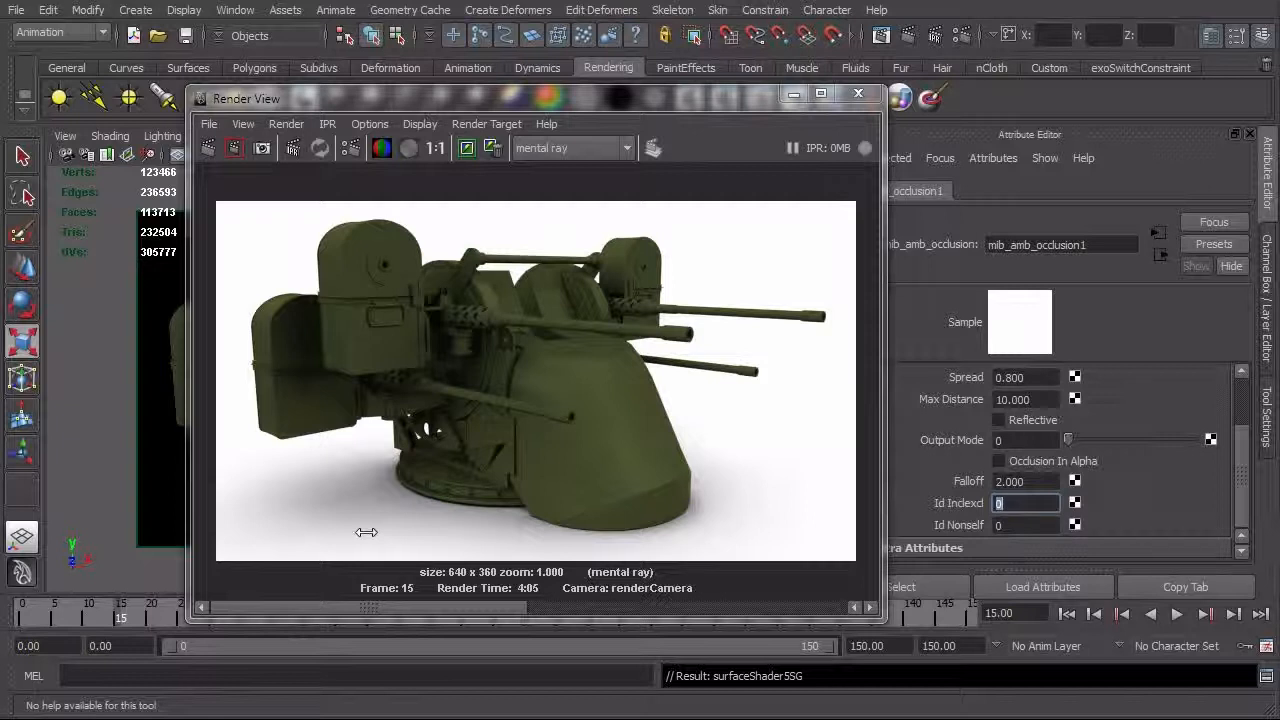
mouse_move(410, 540)
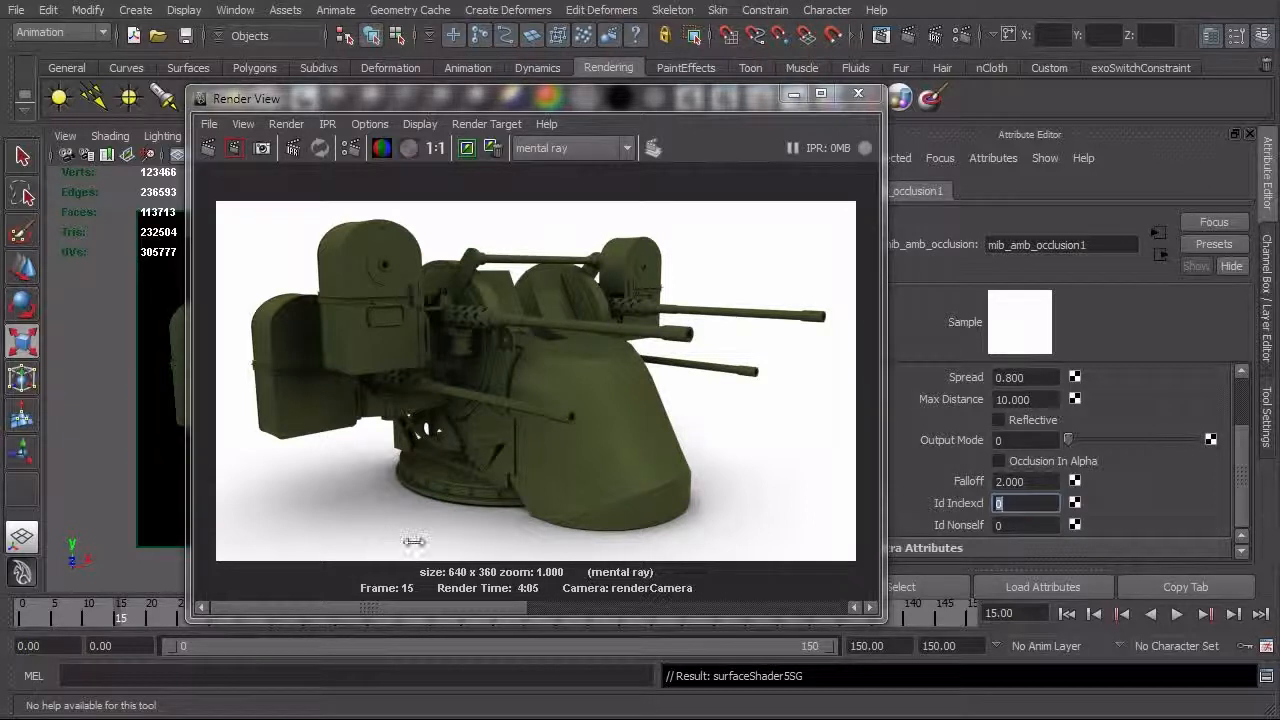